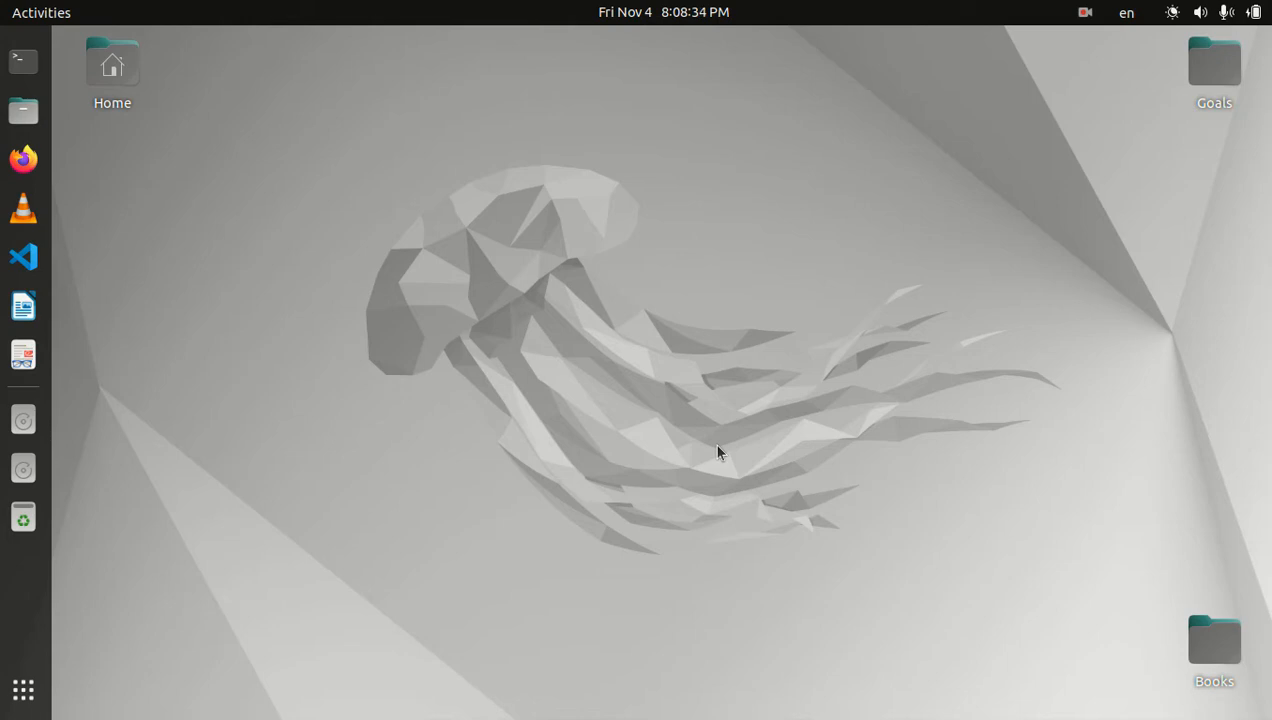
mouse_move(746, 452)
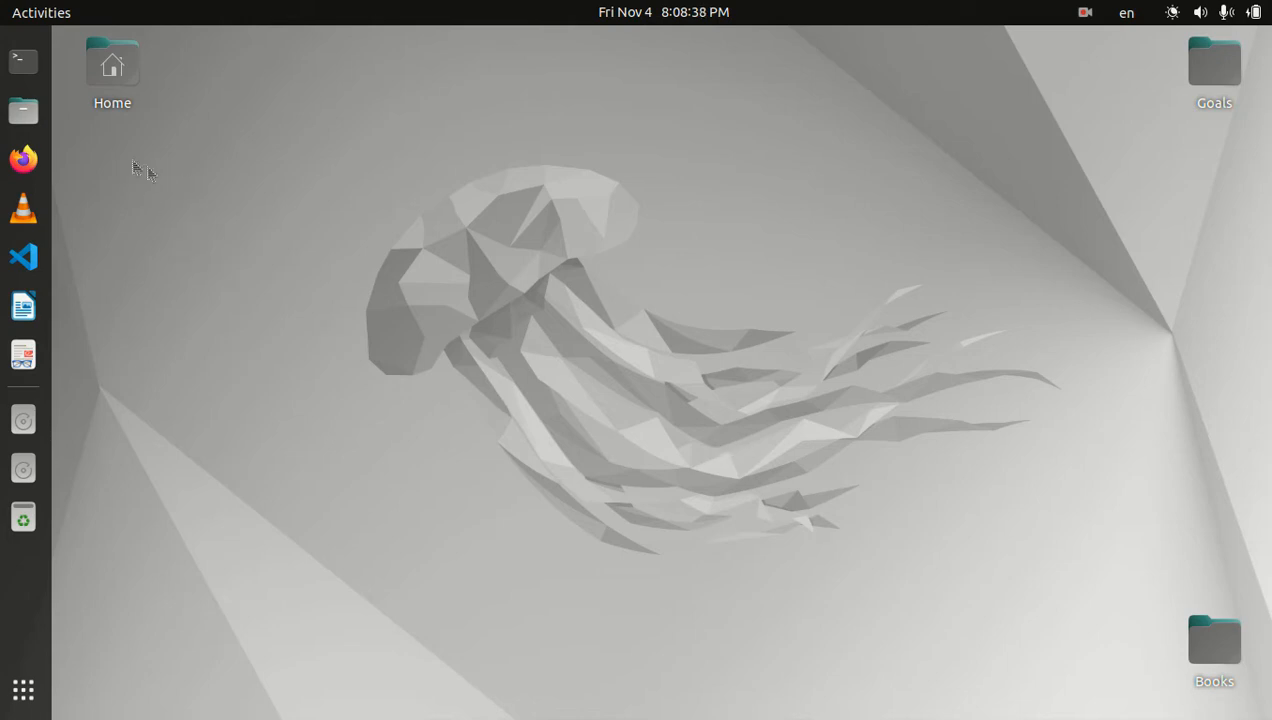
Launch GNOME Terminal from the dock
click(24, 60)
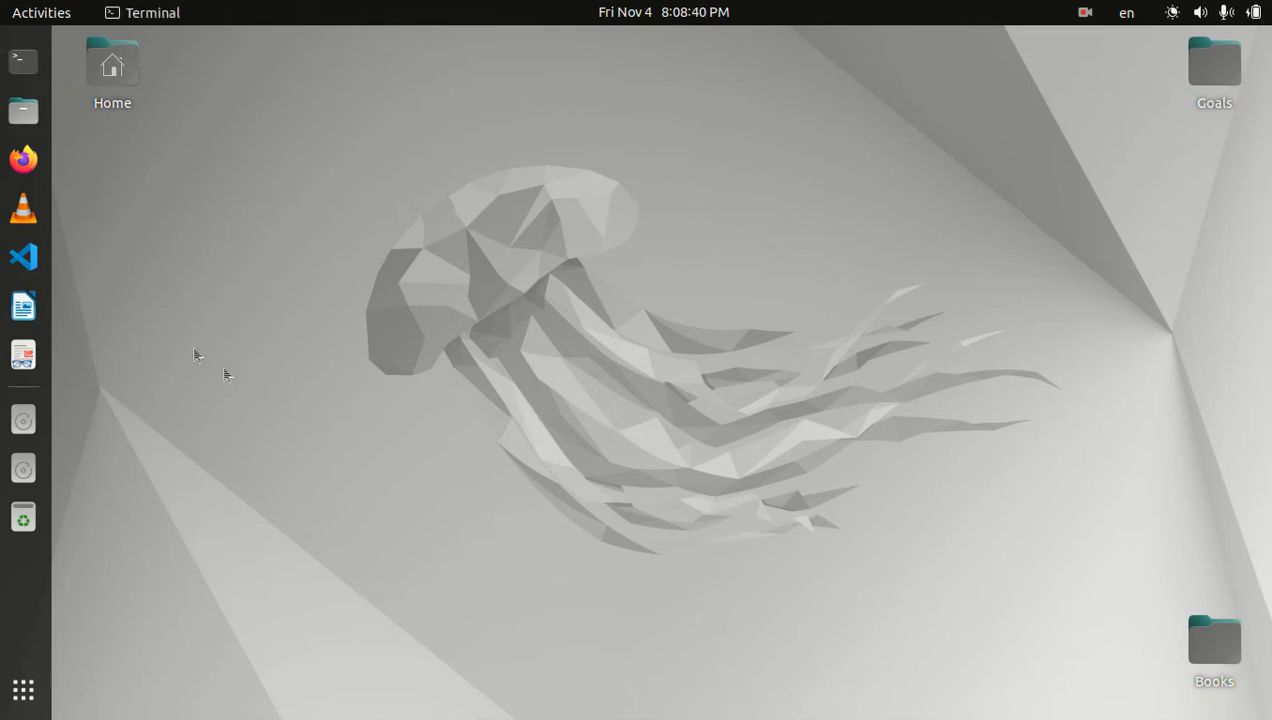
Bring up the terminal window and reach its Preferences dialog via the hamburger menu
click(24, 60)
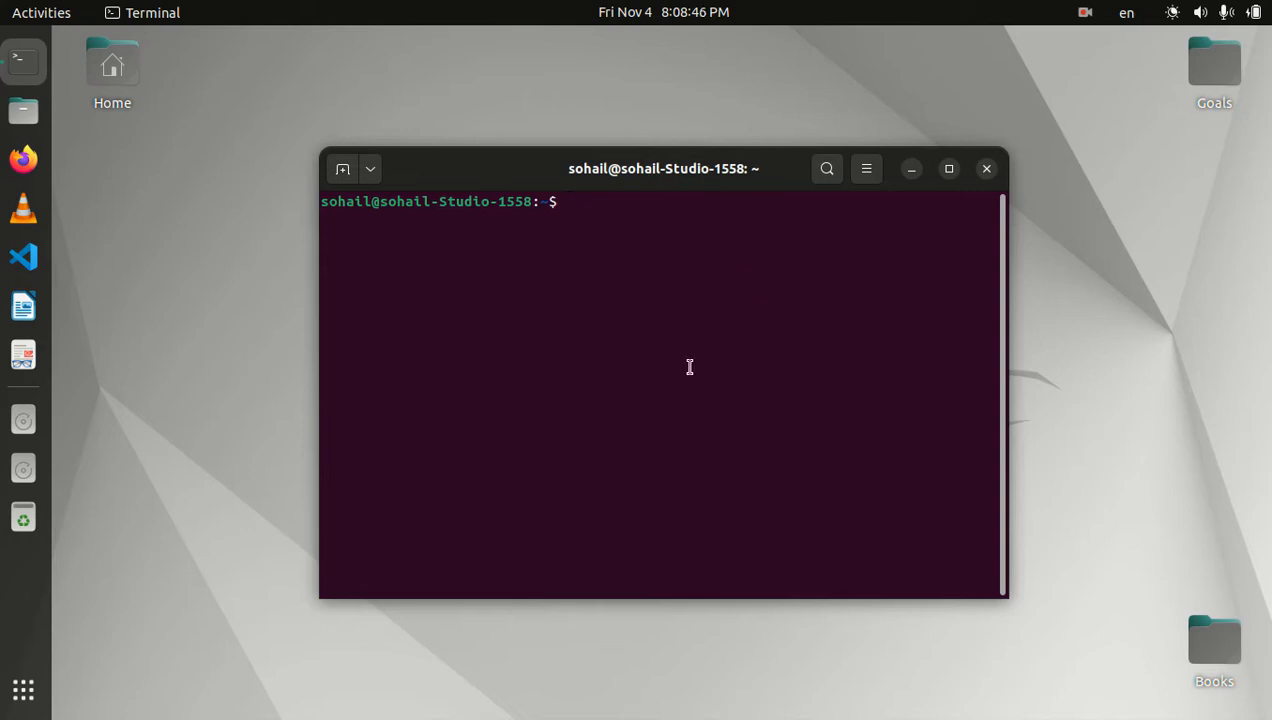
mouse_move(868, 184)
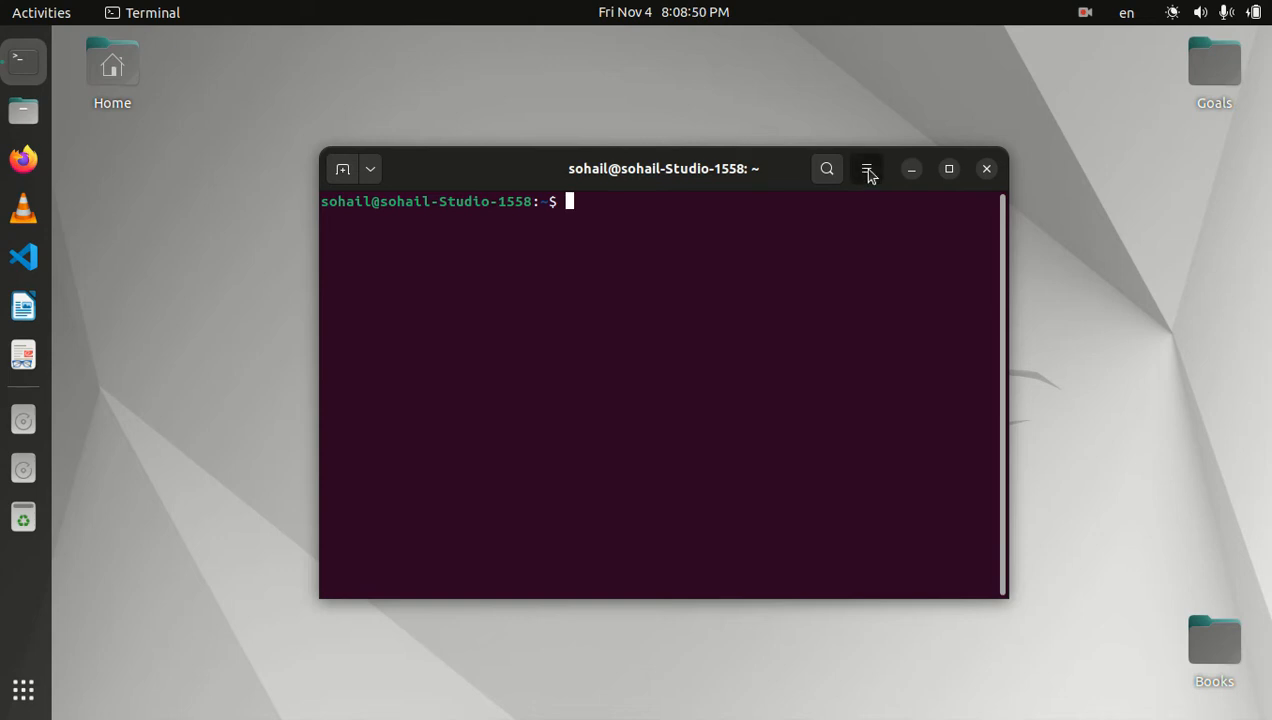
click(866, 168)
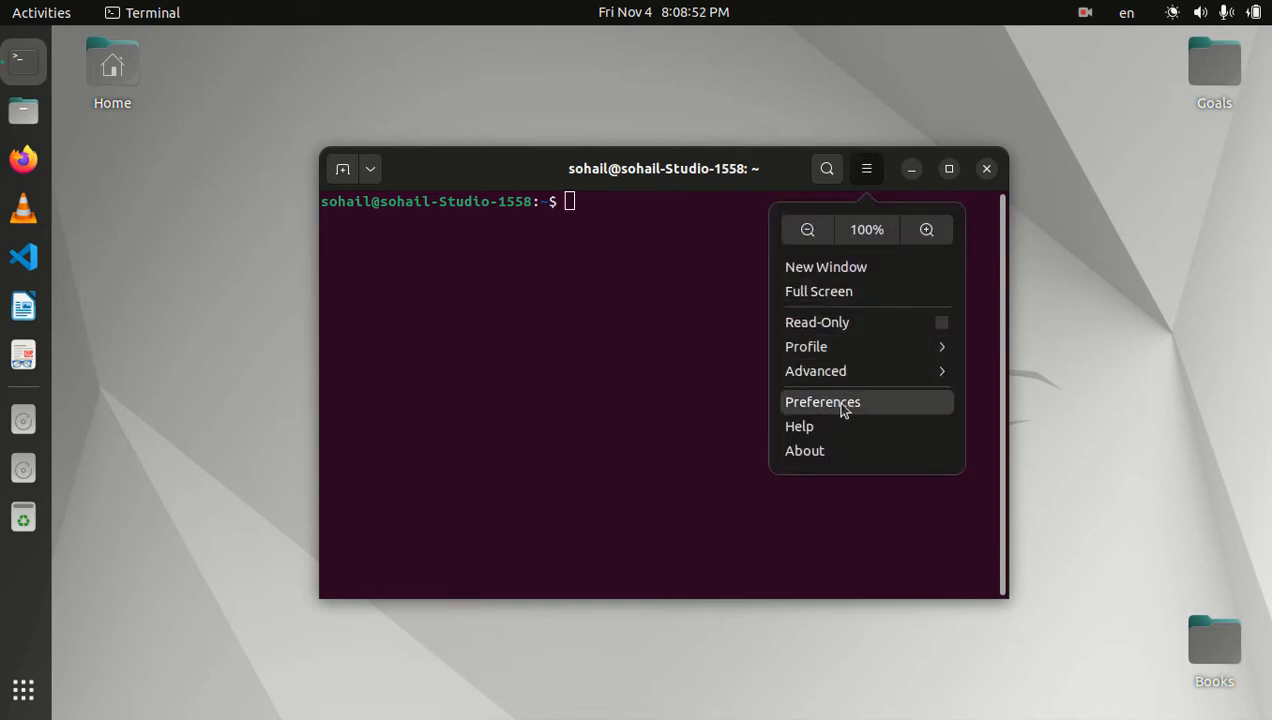
click(824, 402)
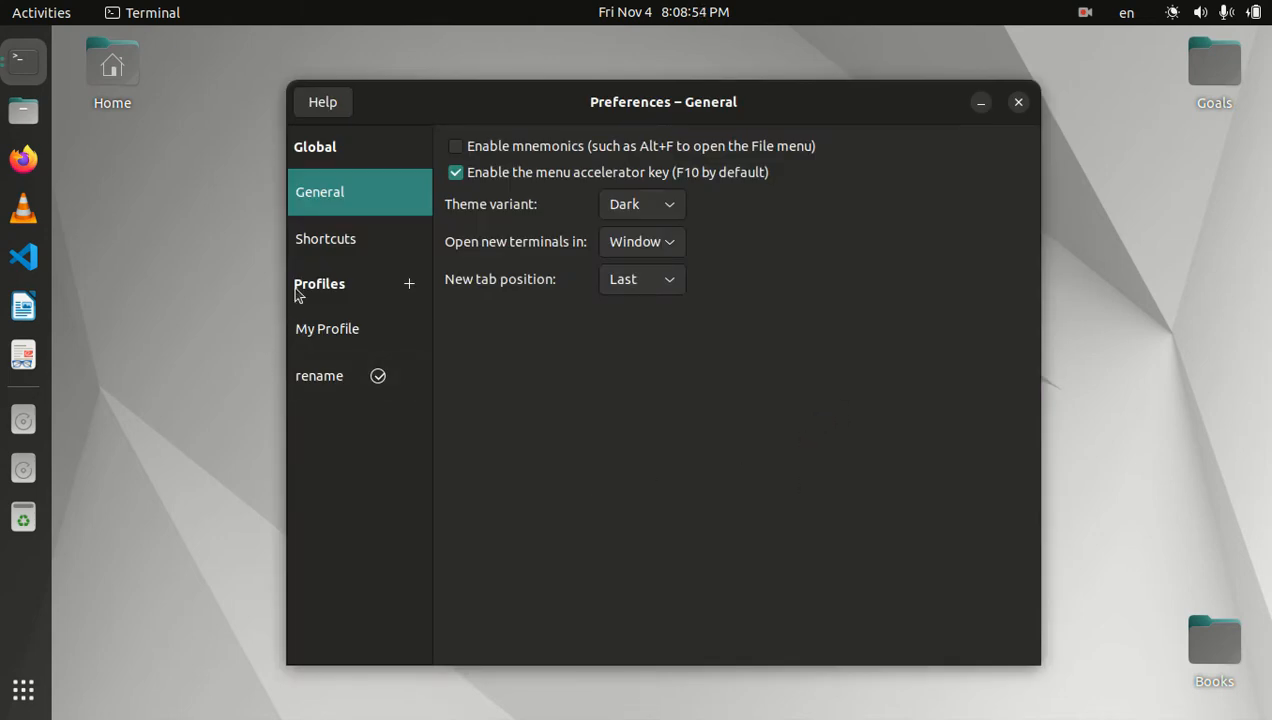
mouse_move(352, 296)
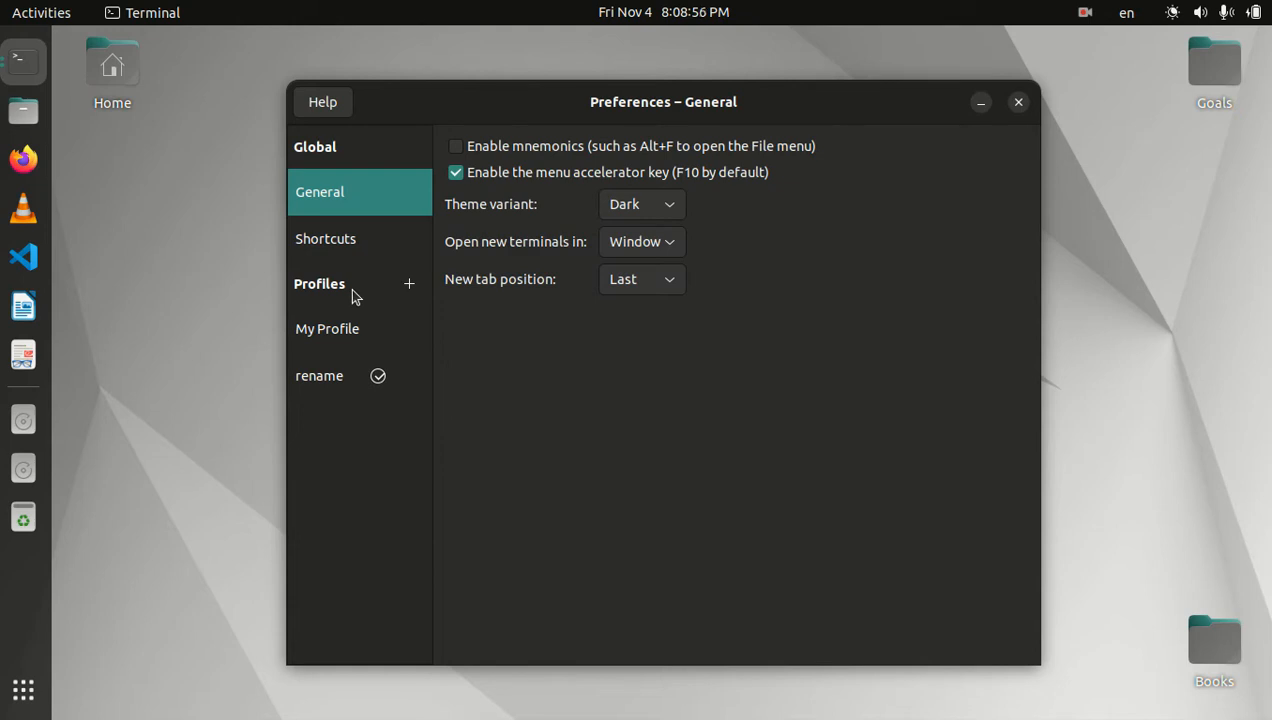
mouse_move(368, 450)
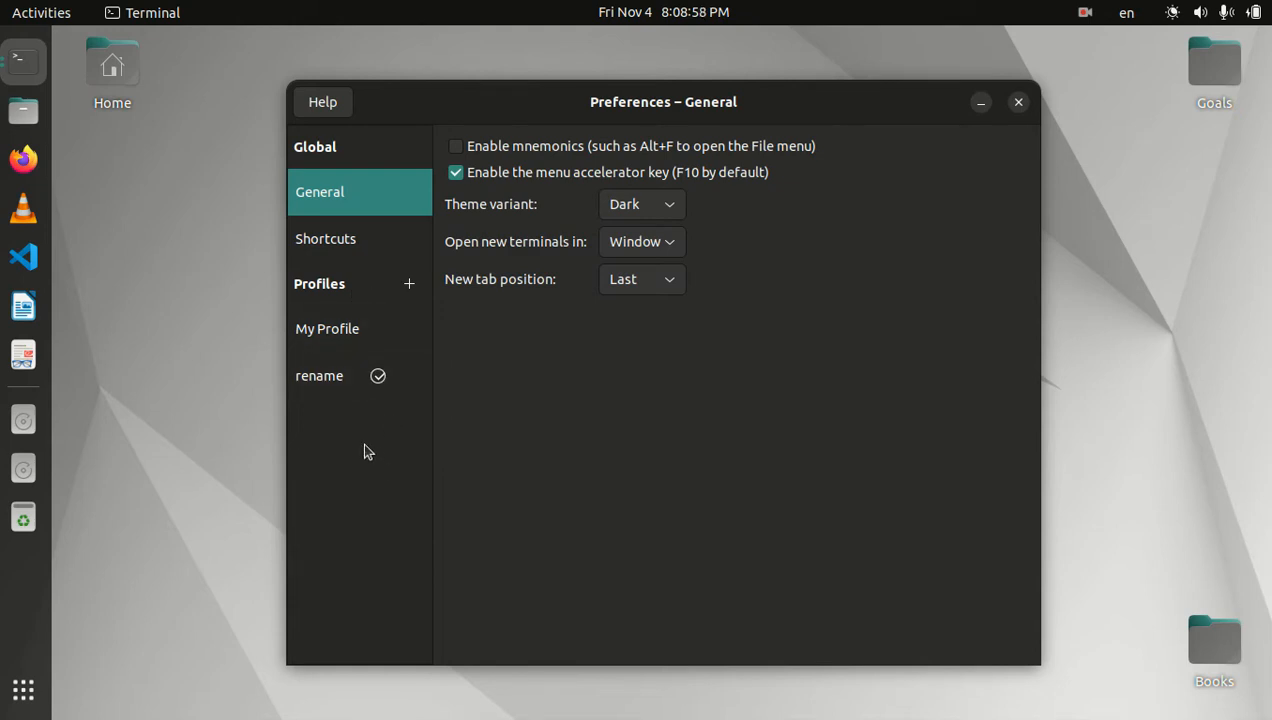
mouse_move(350, 312)
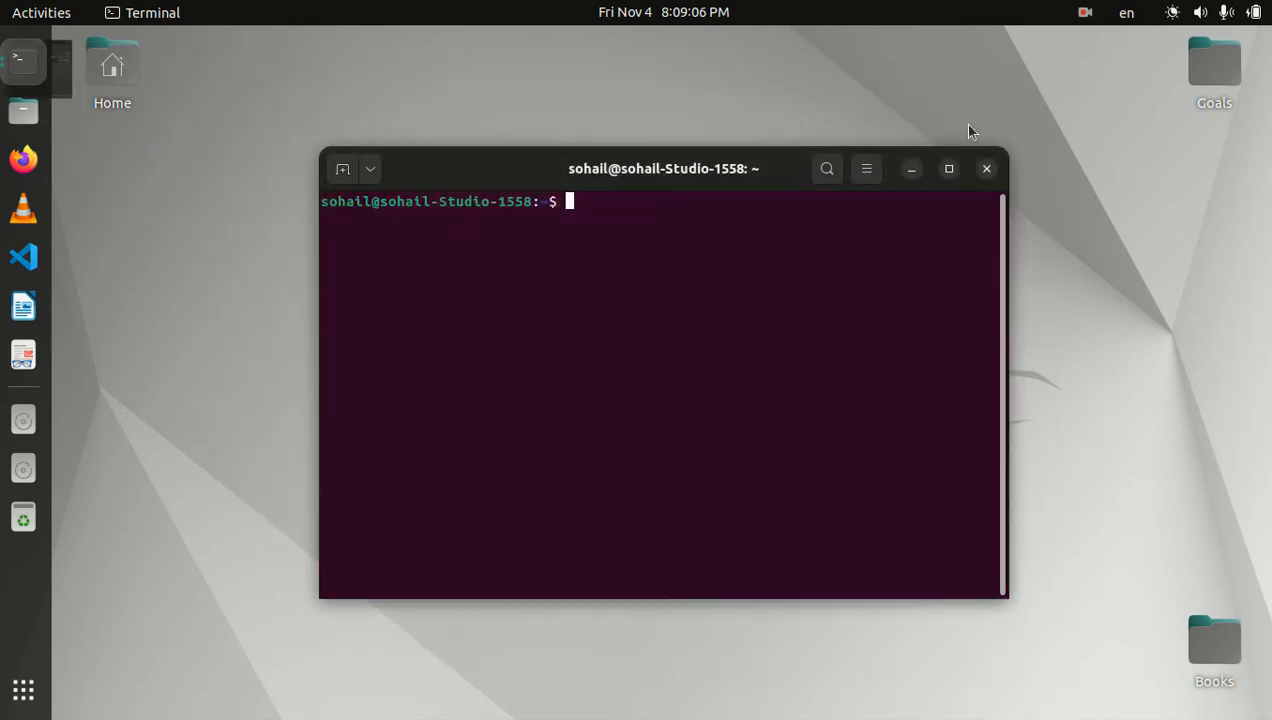
Bring the Preferences – Profile "My Profile" window to the front from the dock's window list
click(986, 168)
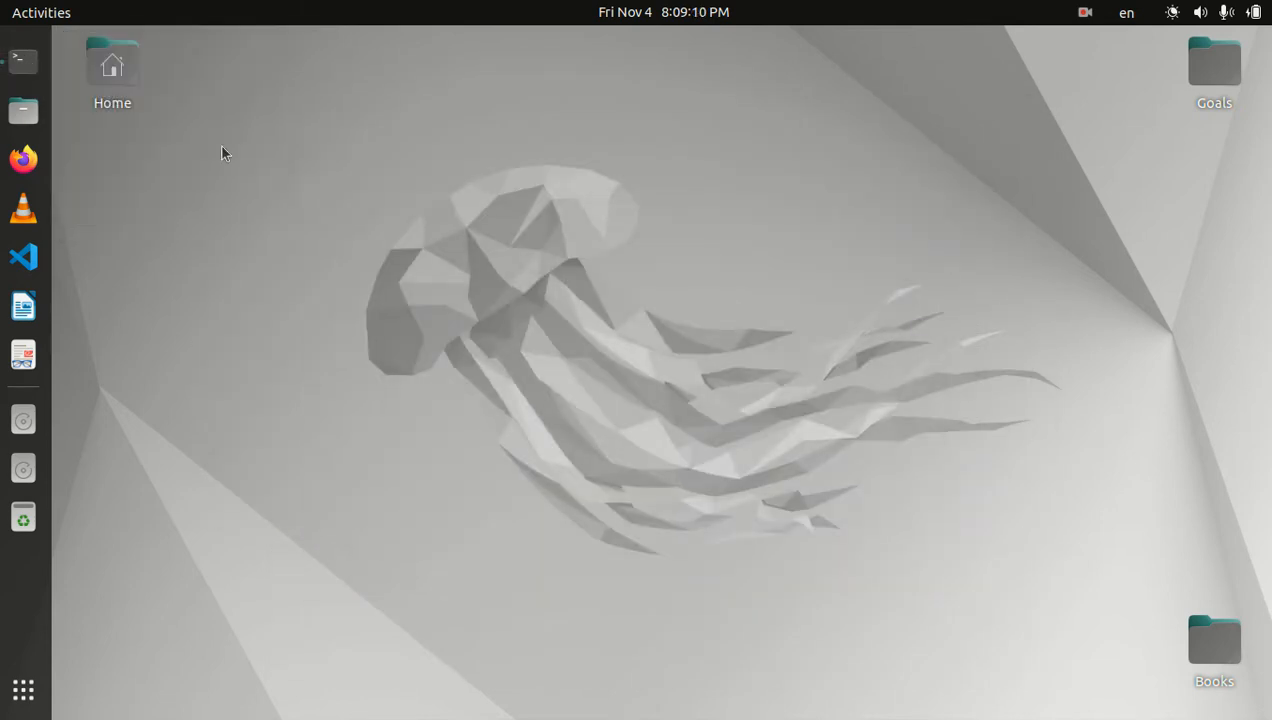
click(24, 60)
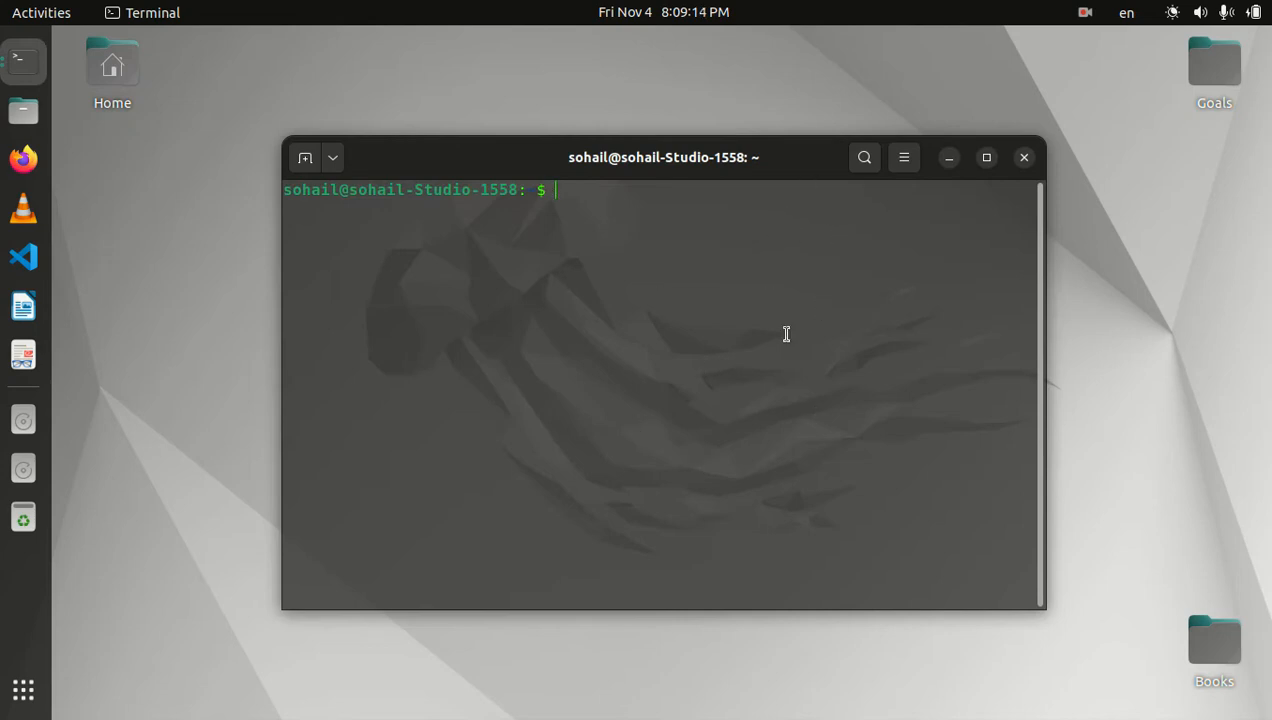
click(1024, 156)
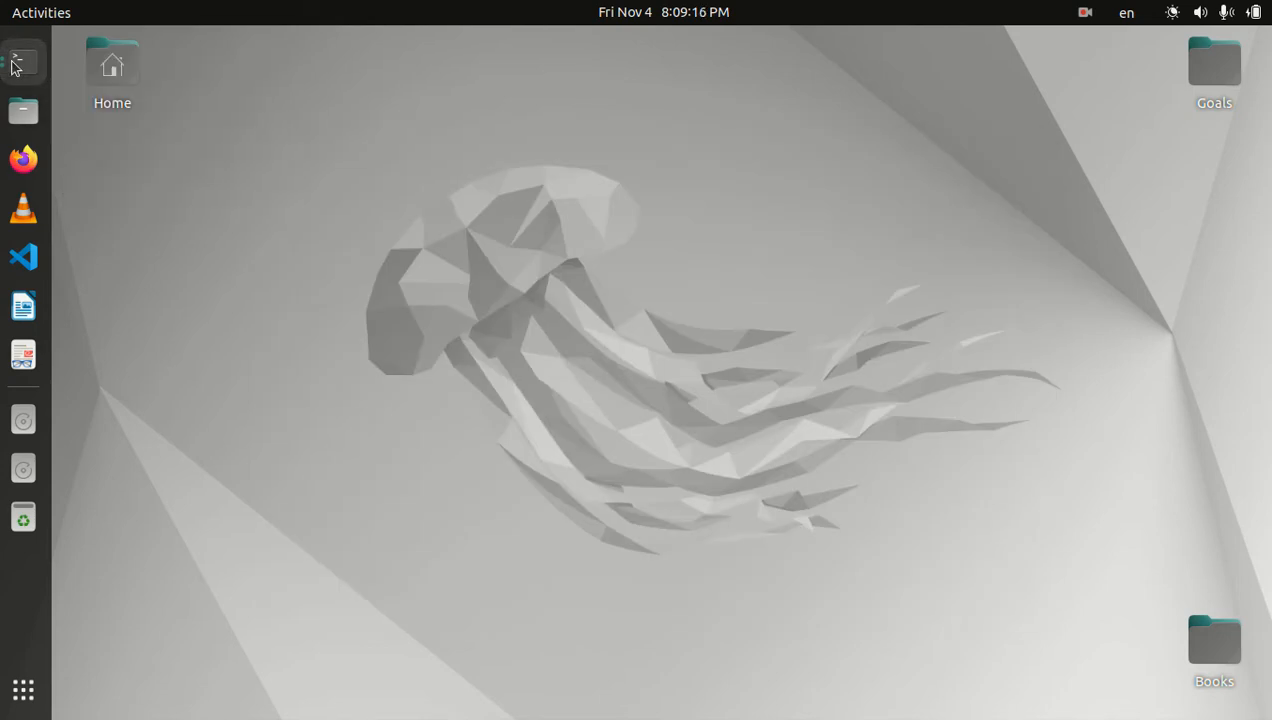
right_click(22, 60)
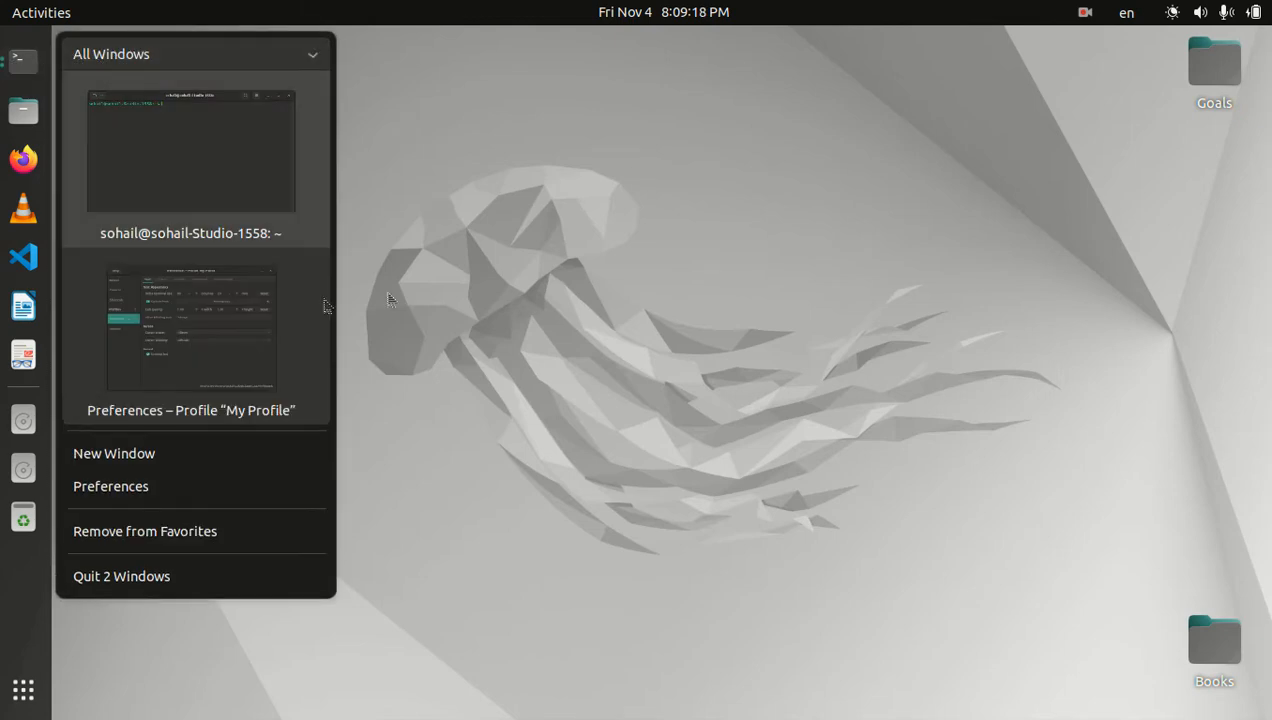
click(190, 150)
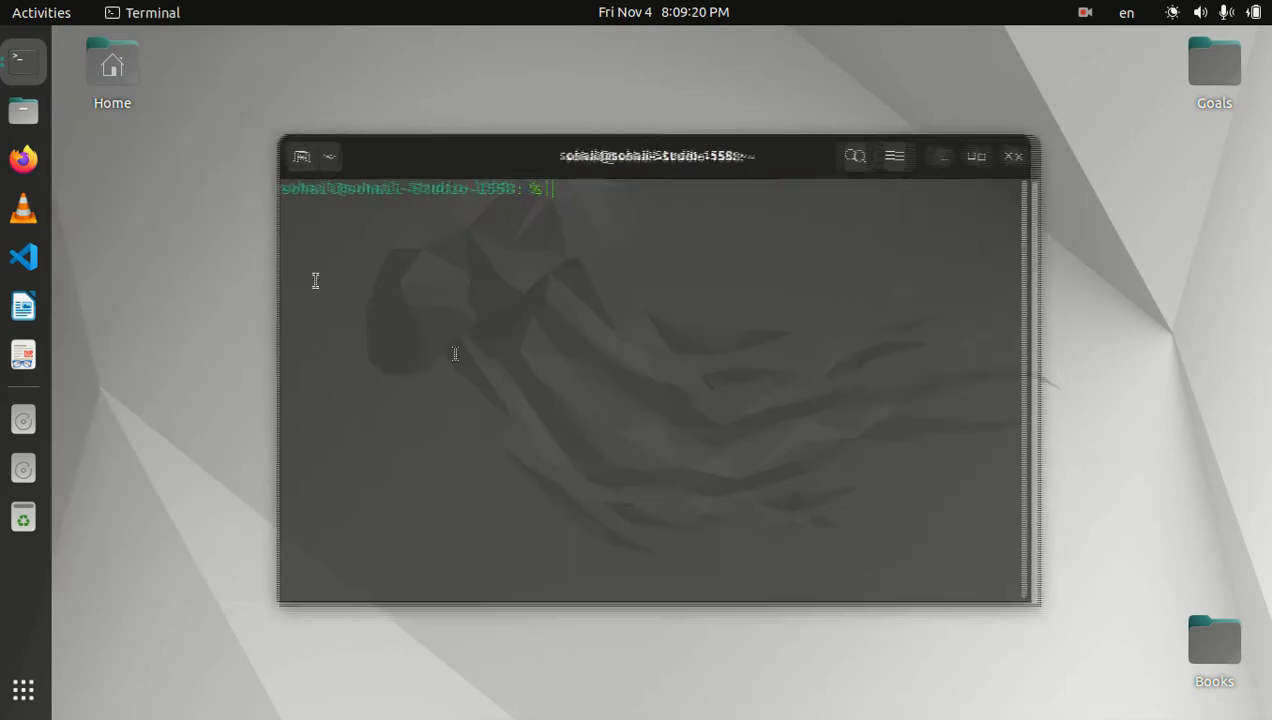
right_click(22, 60)
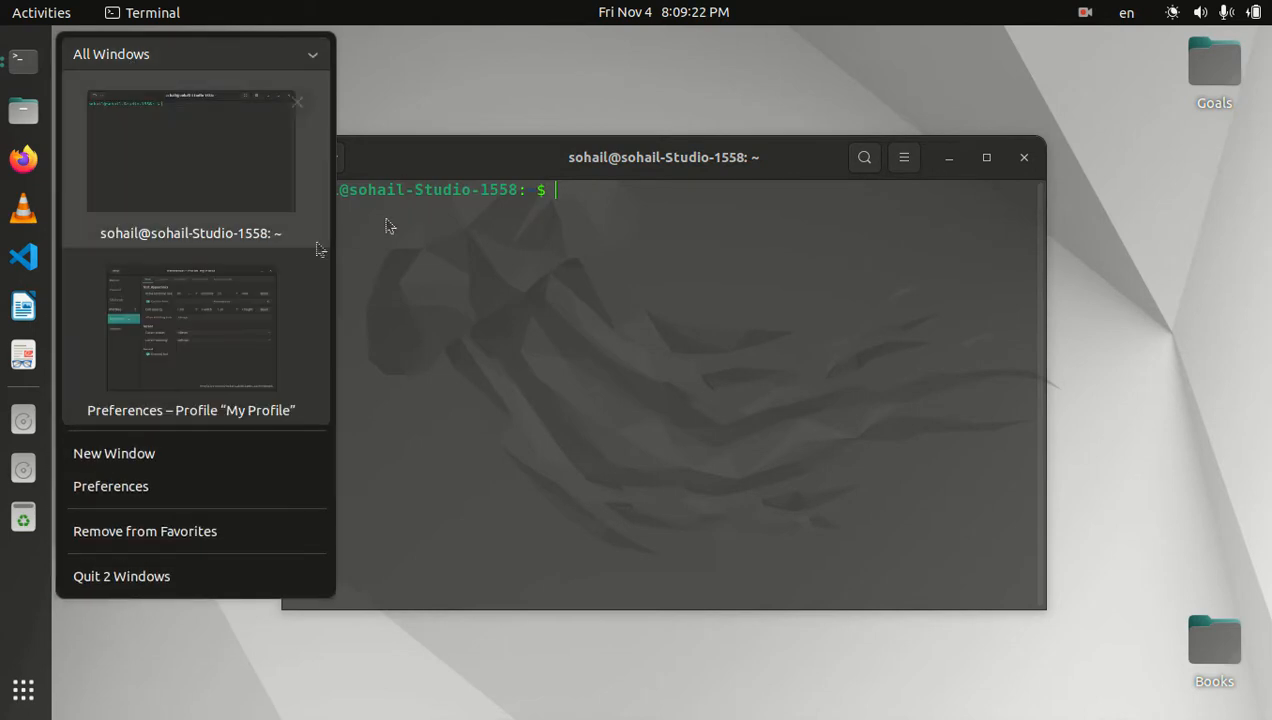
click(190, 330)
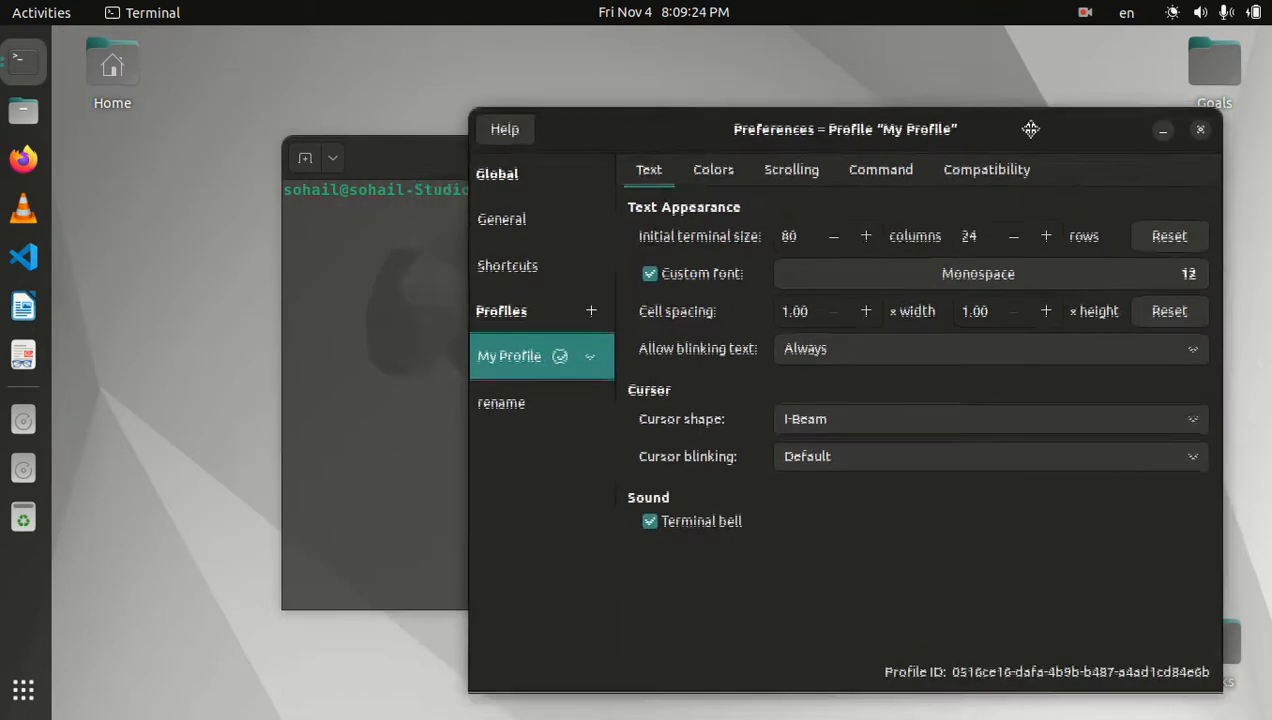
Create a new profile named 'Your profile' and set it as the default profile
drag(844, 128, 704, 124)
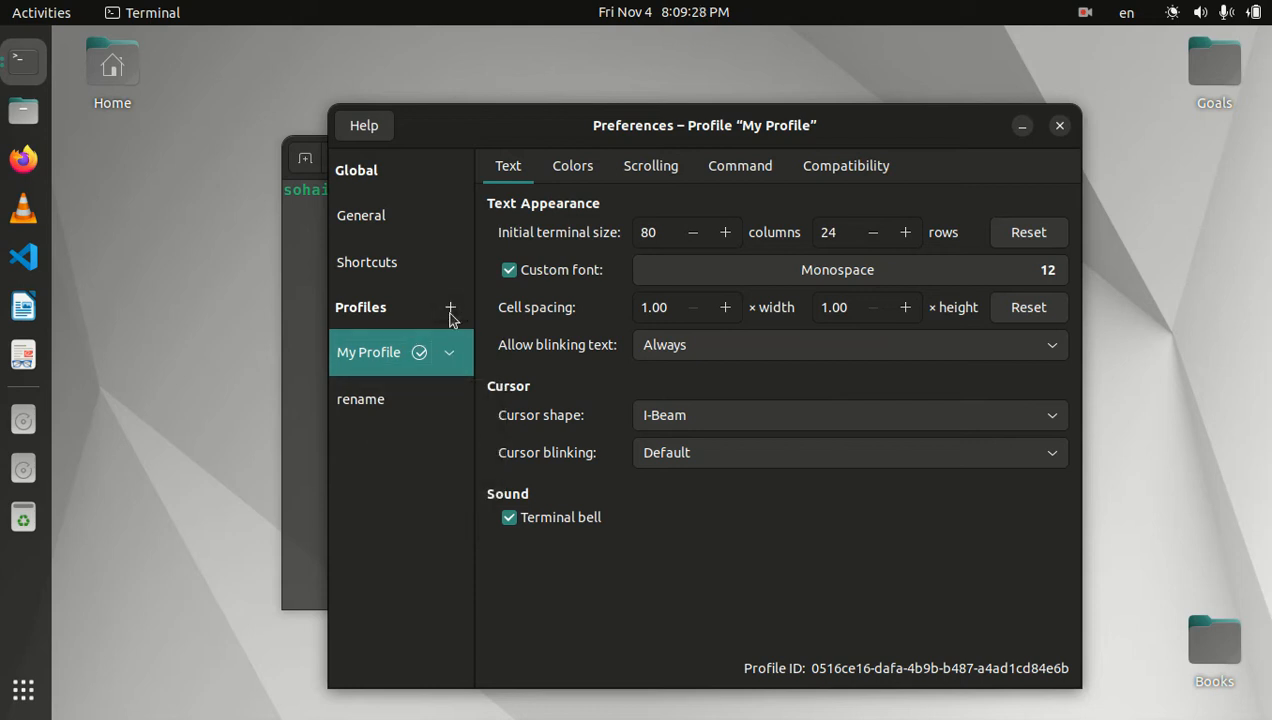
click(448, 308)
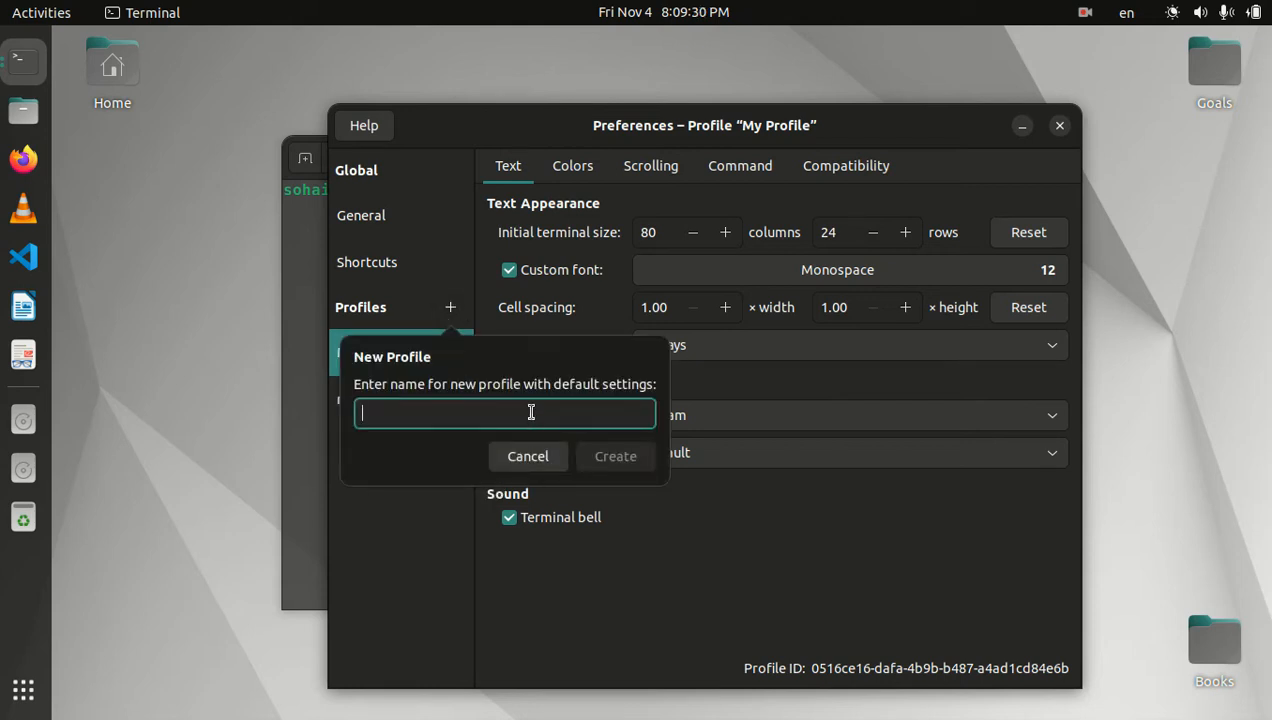
text(Your pro)
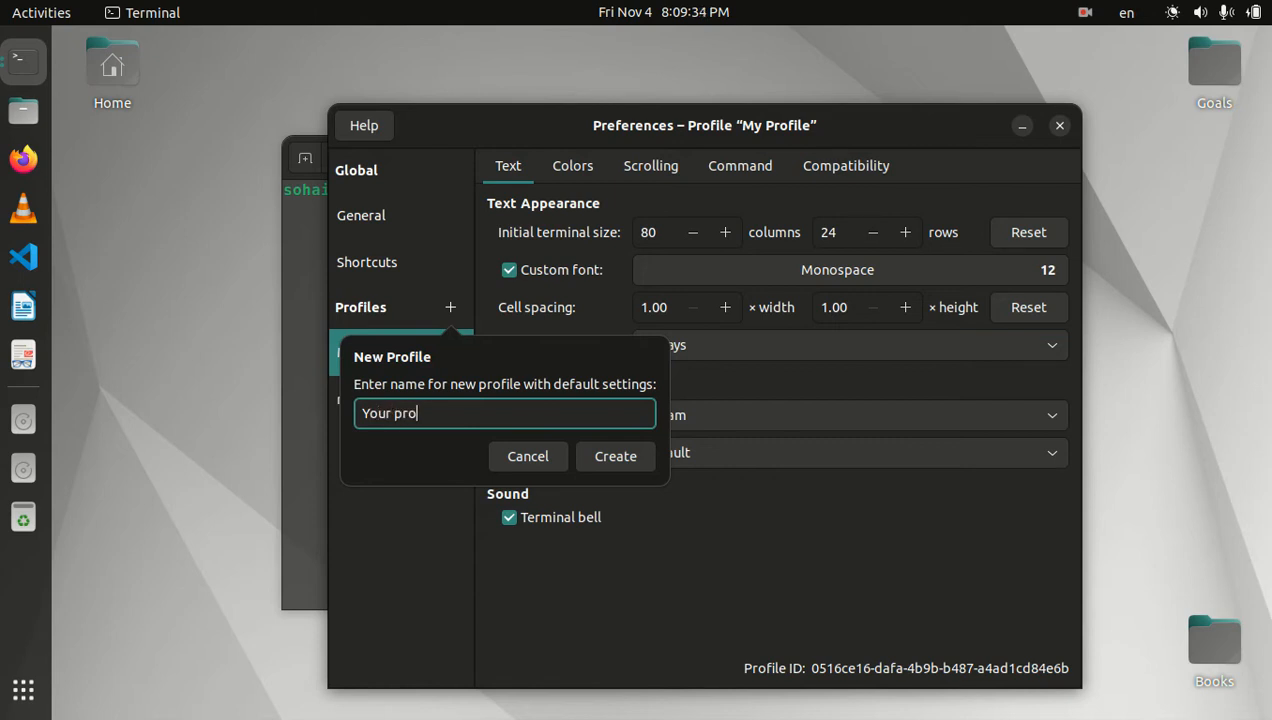
click(616, 456)
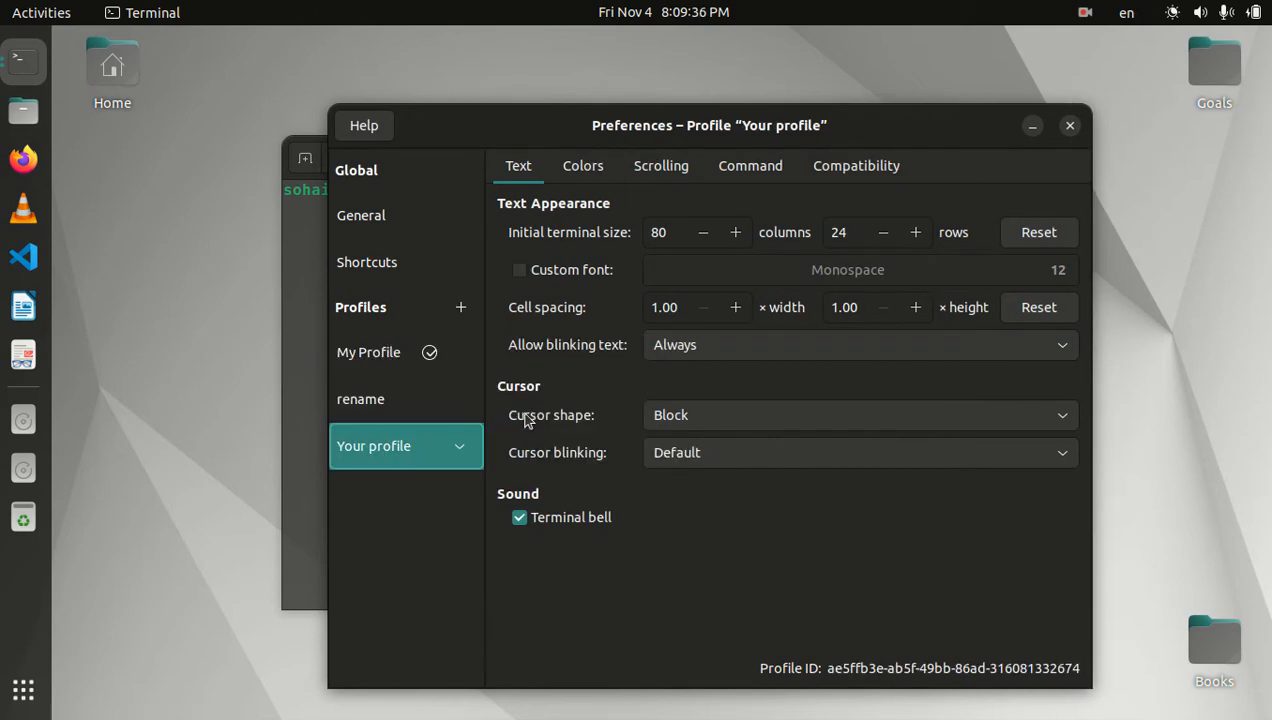
click(460, 446)
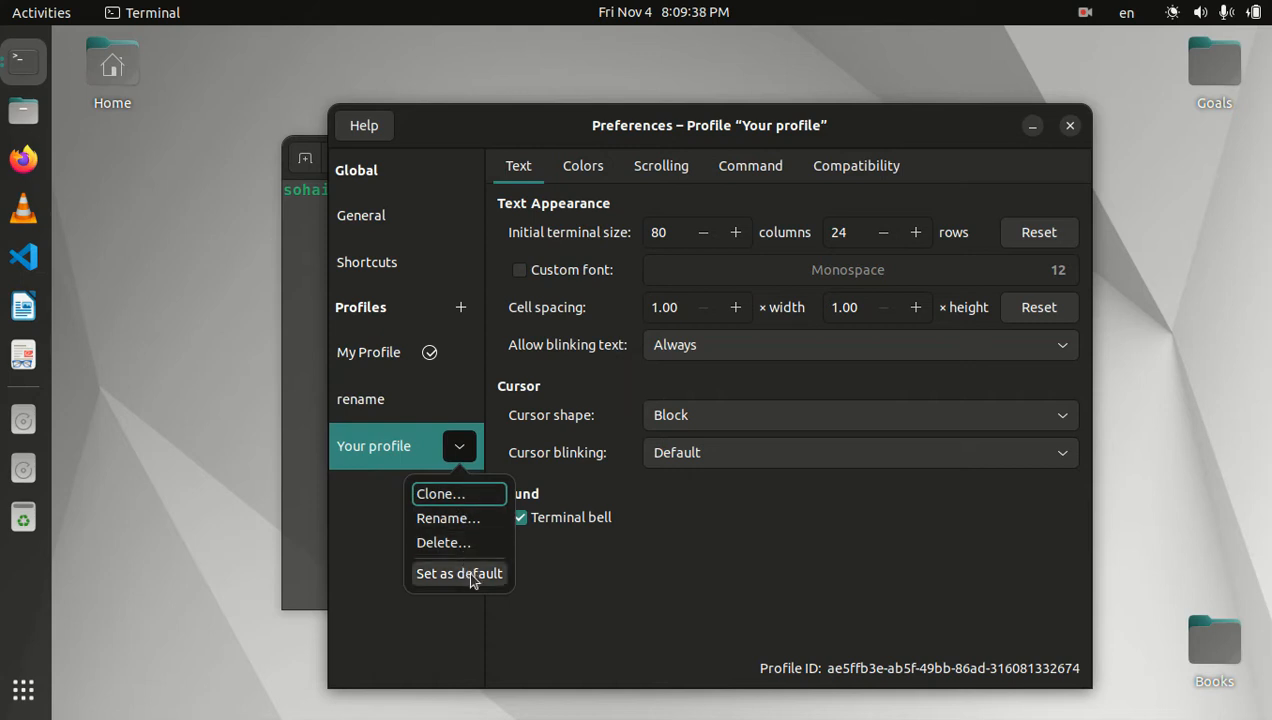
click(460, 572)
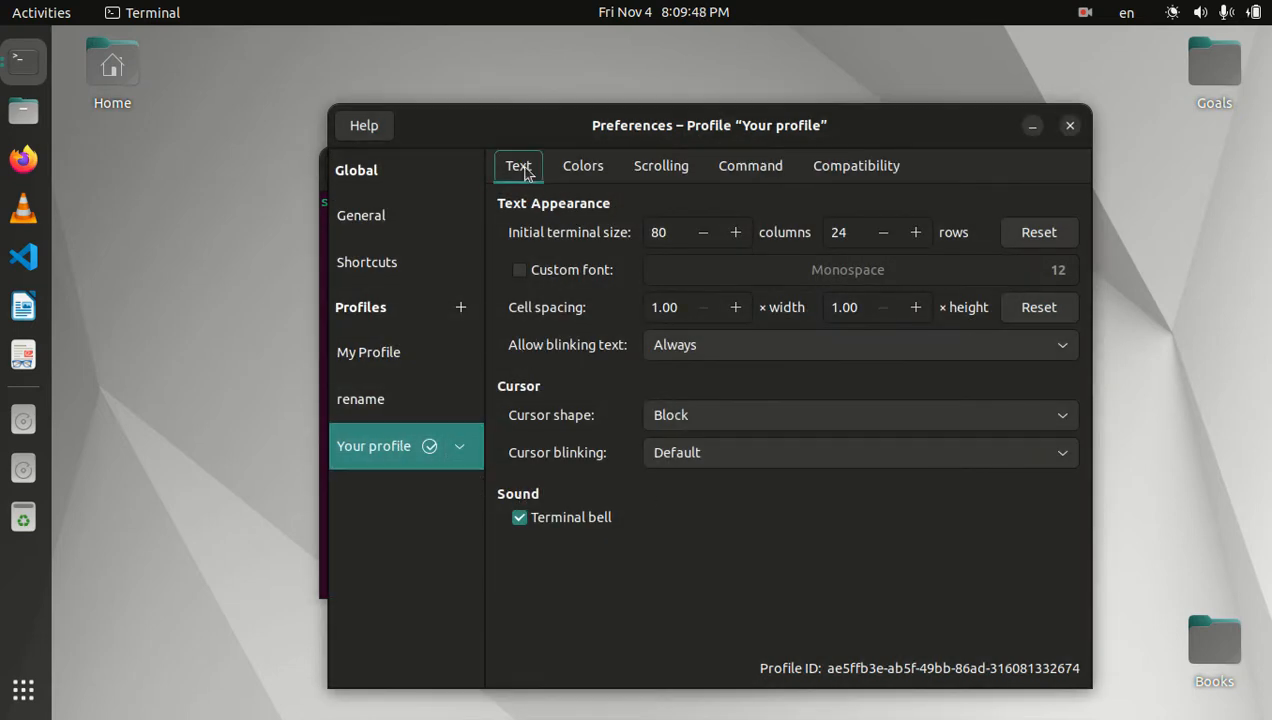
mouse_move(592, 244)
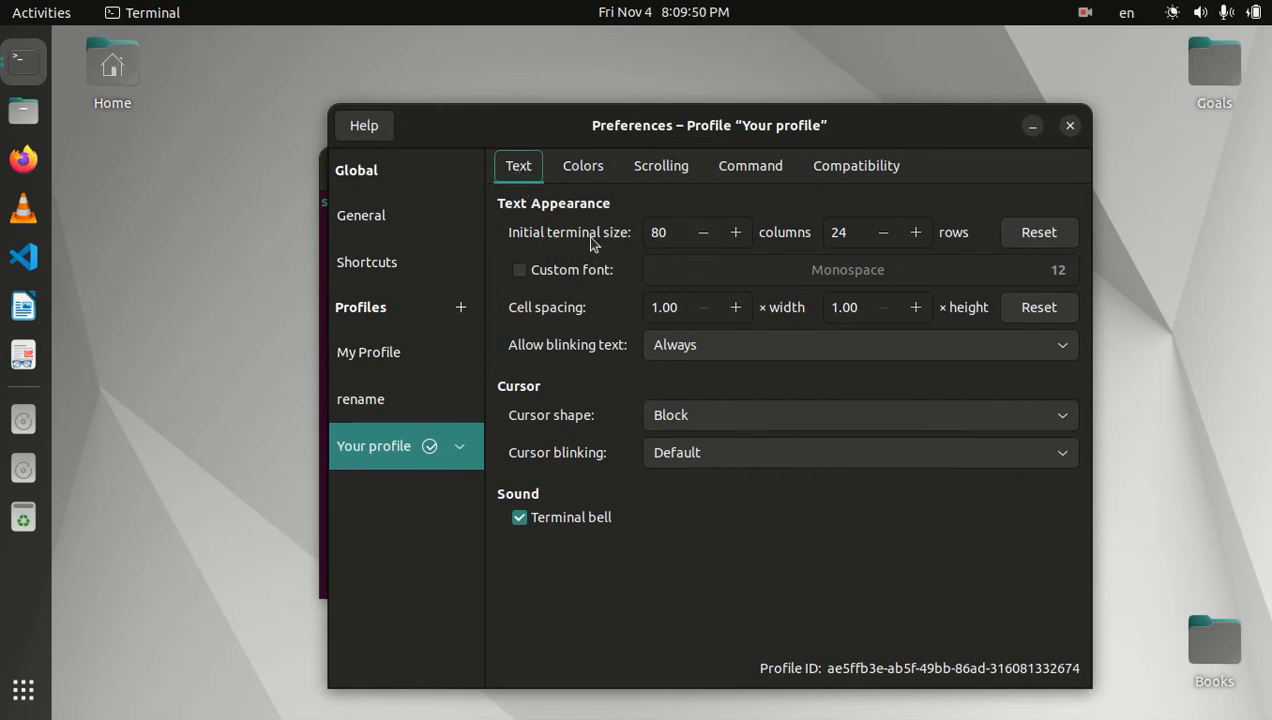
Keep the initial terminal size at 80 columns by 24 rows
click(658, 232)
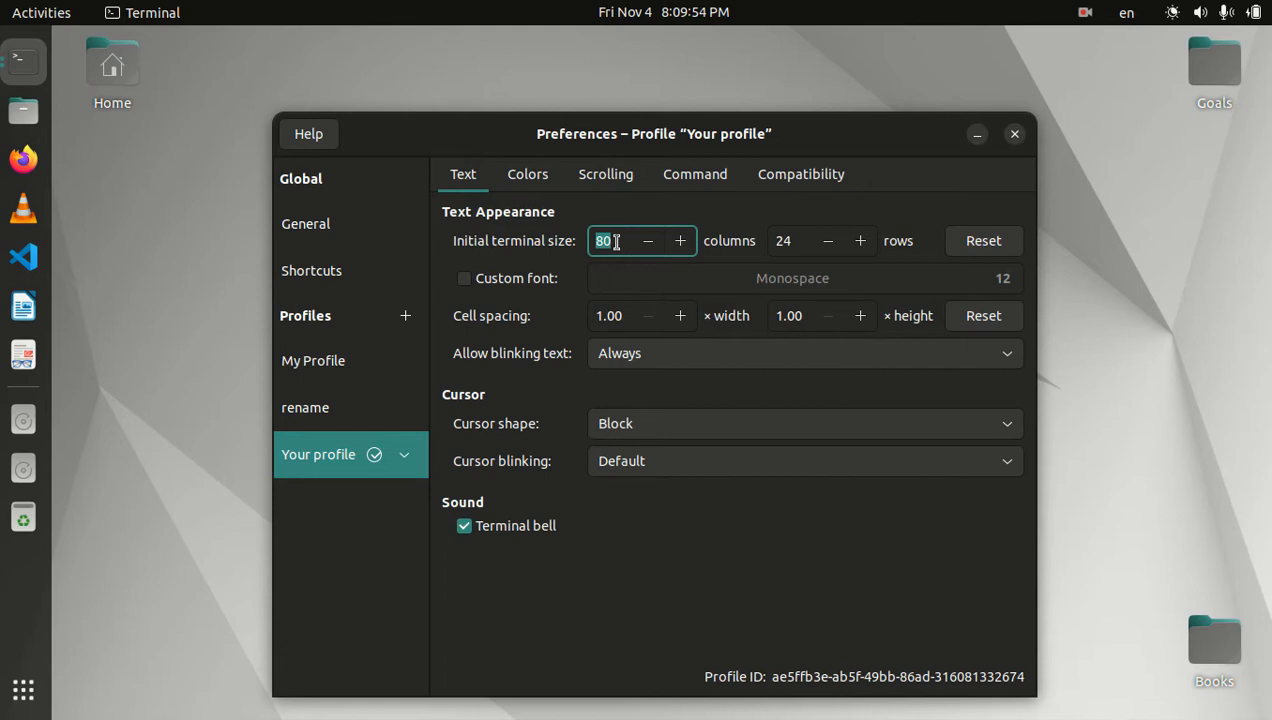
click(790, 240)
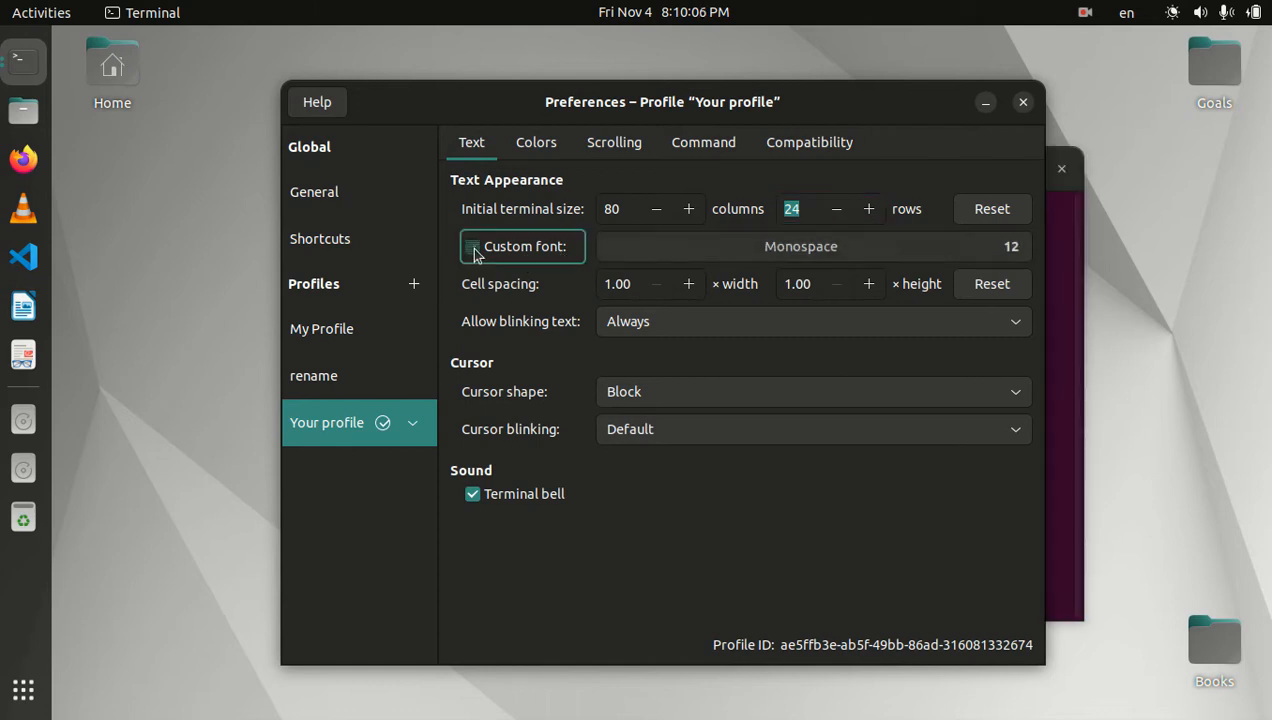
click(800, 246)
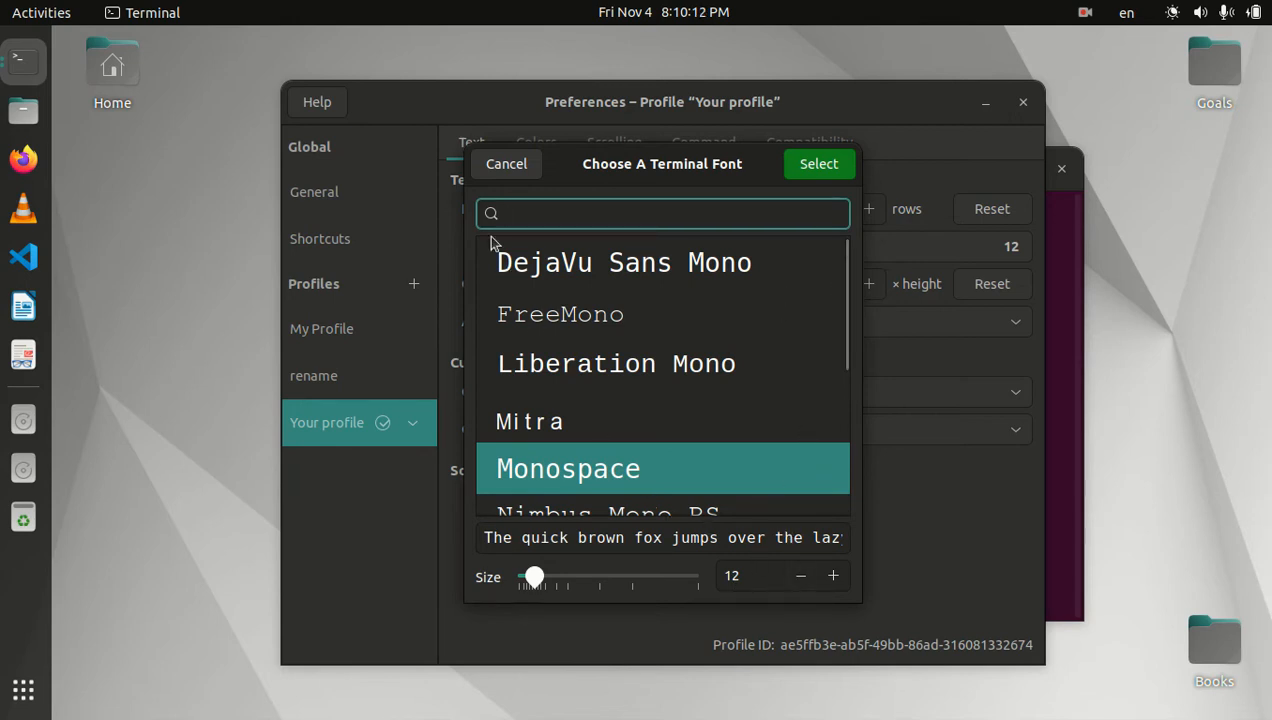
click(818, 164)
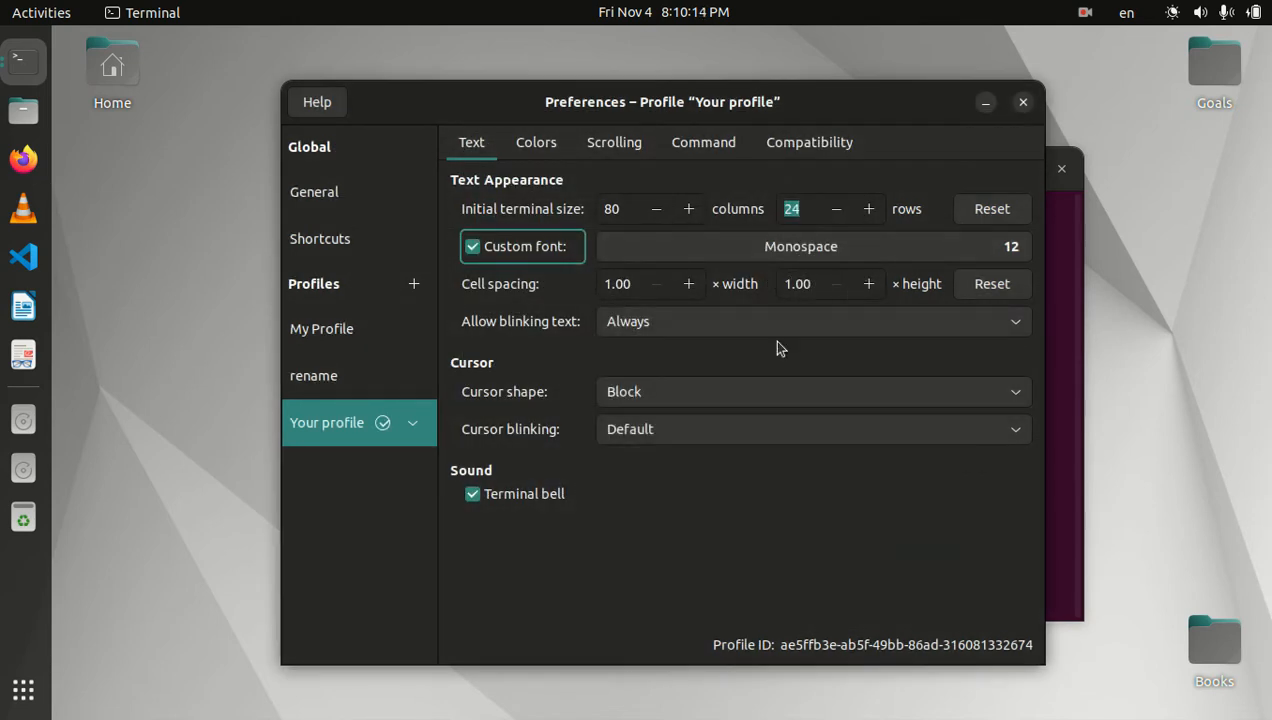
click(472, 246)
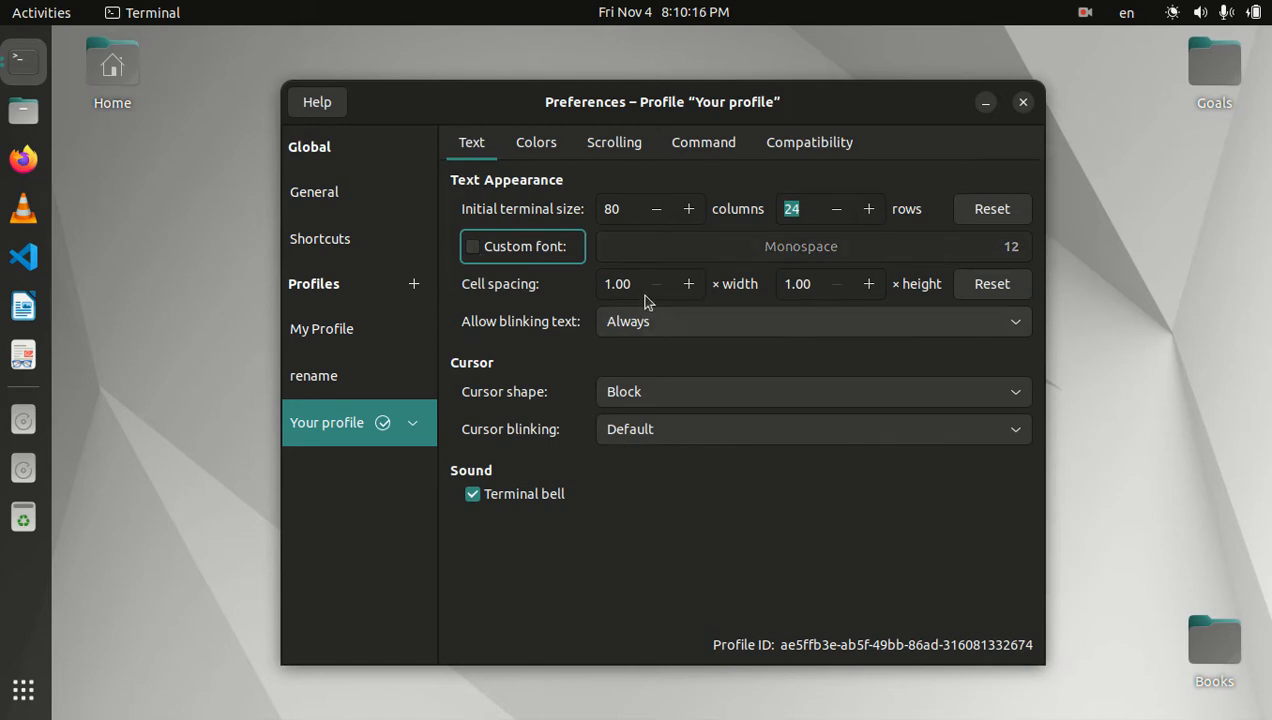
mouse_move(654, 296)
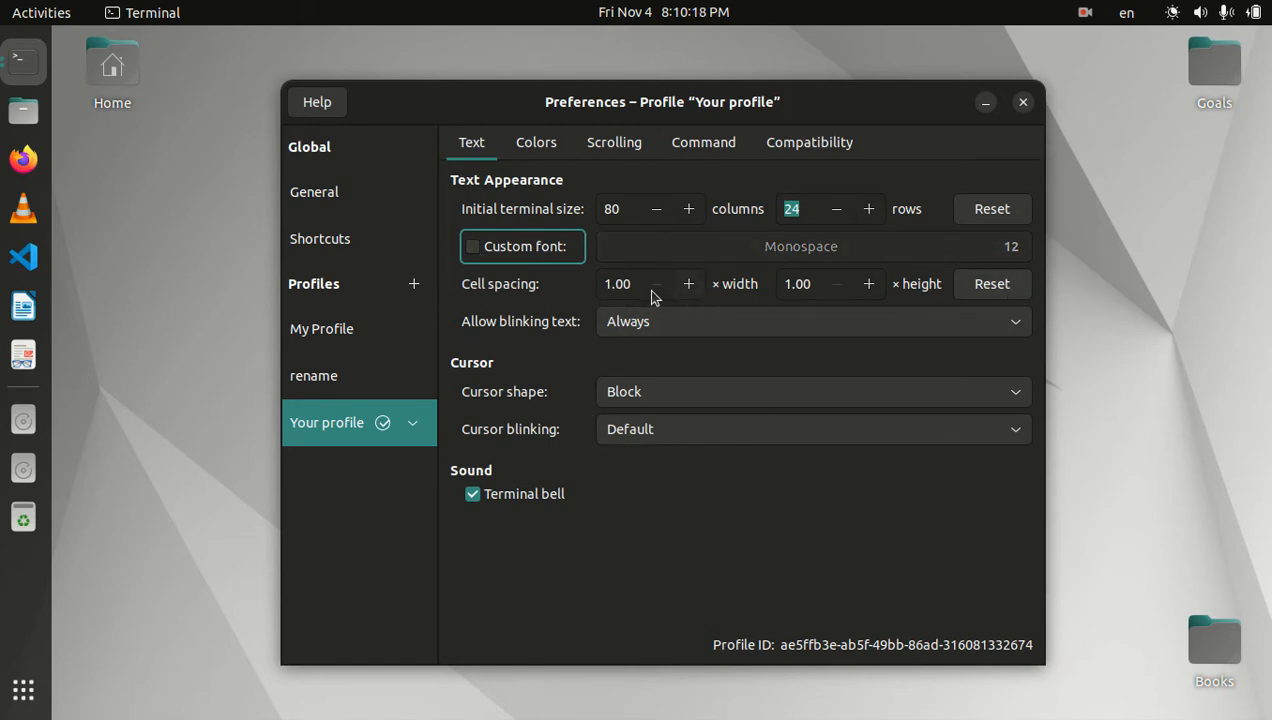
mouse_move(760, 296)
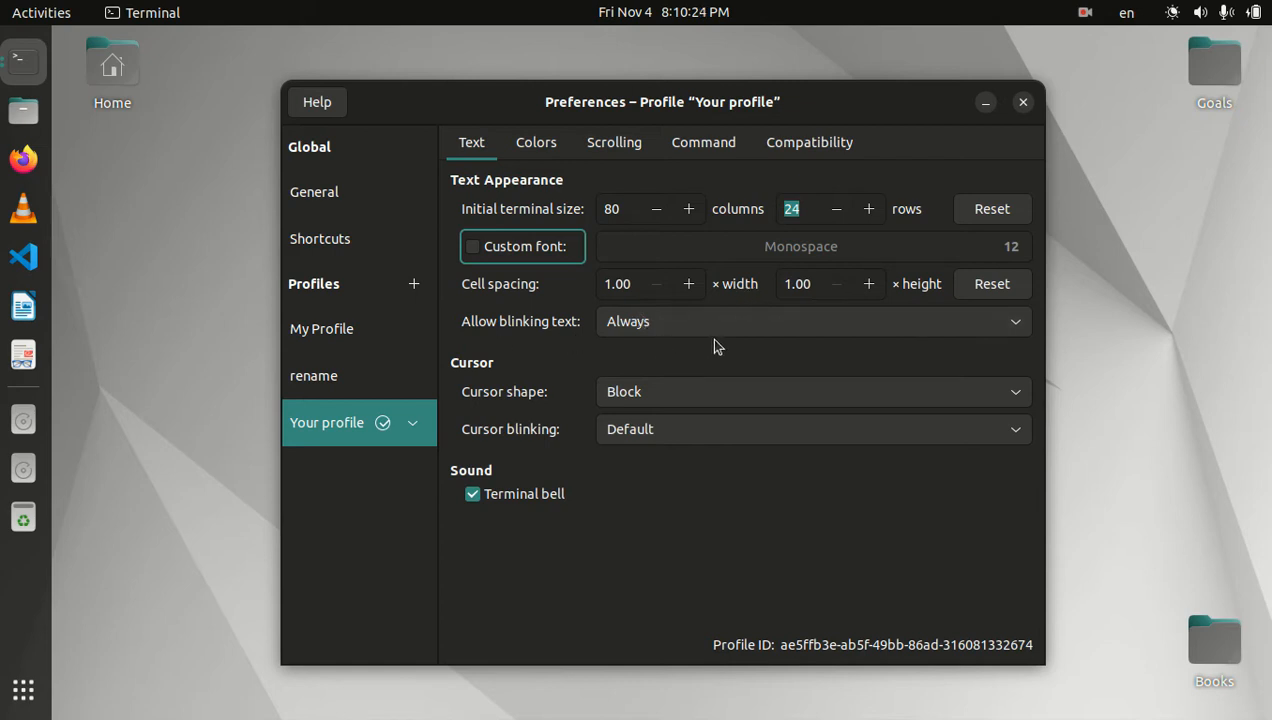
Set Allow blinking text to Never
click(812, 320)
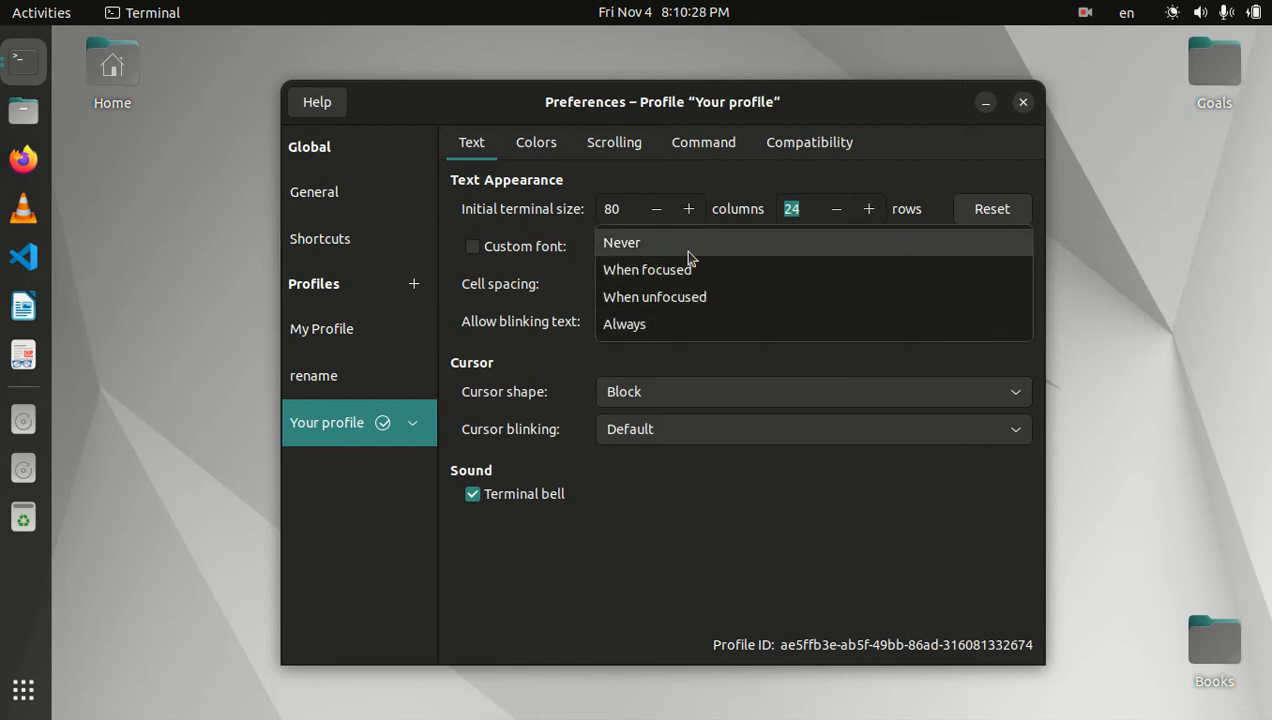
click(622, 242)
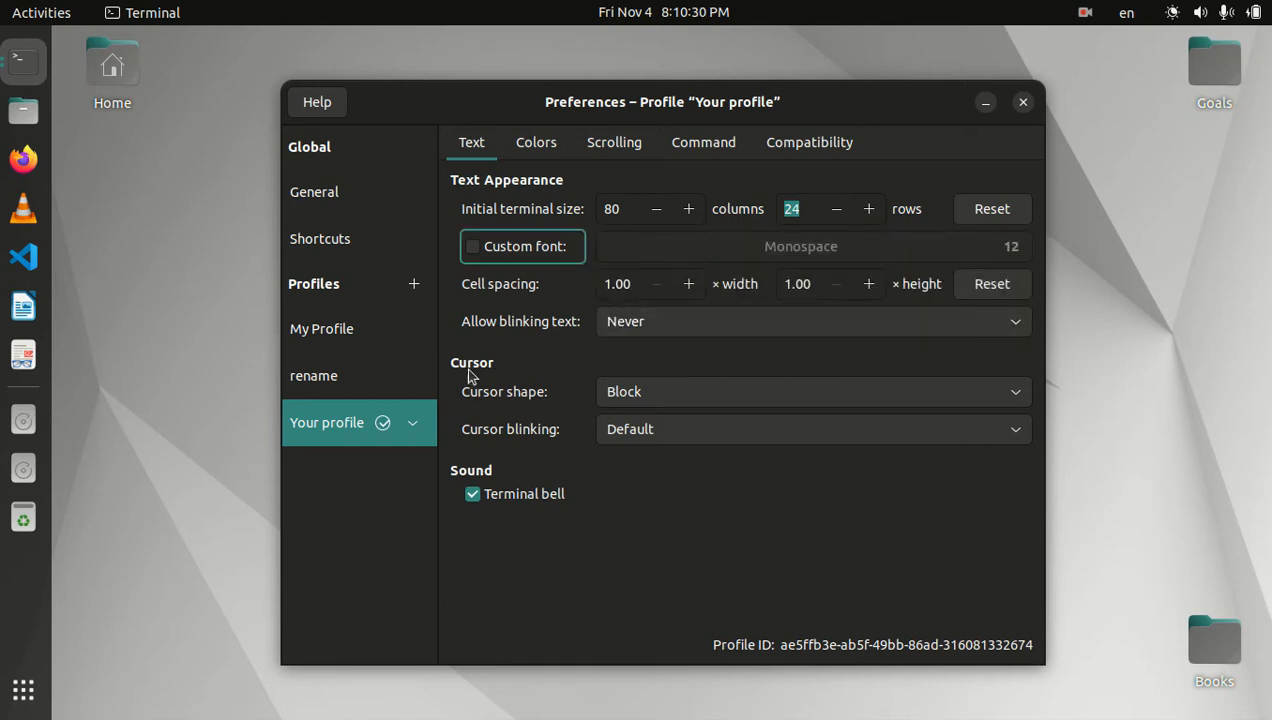
mouse_move(756, 122)
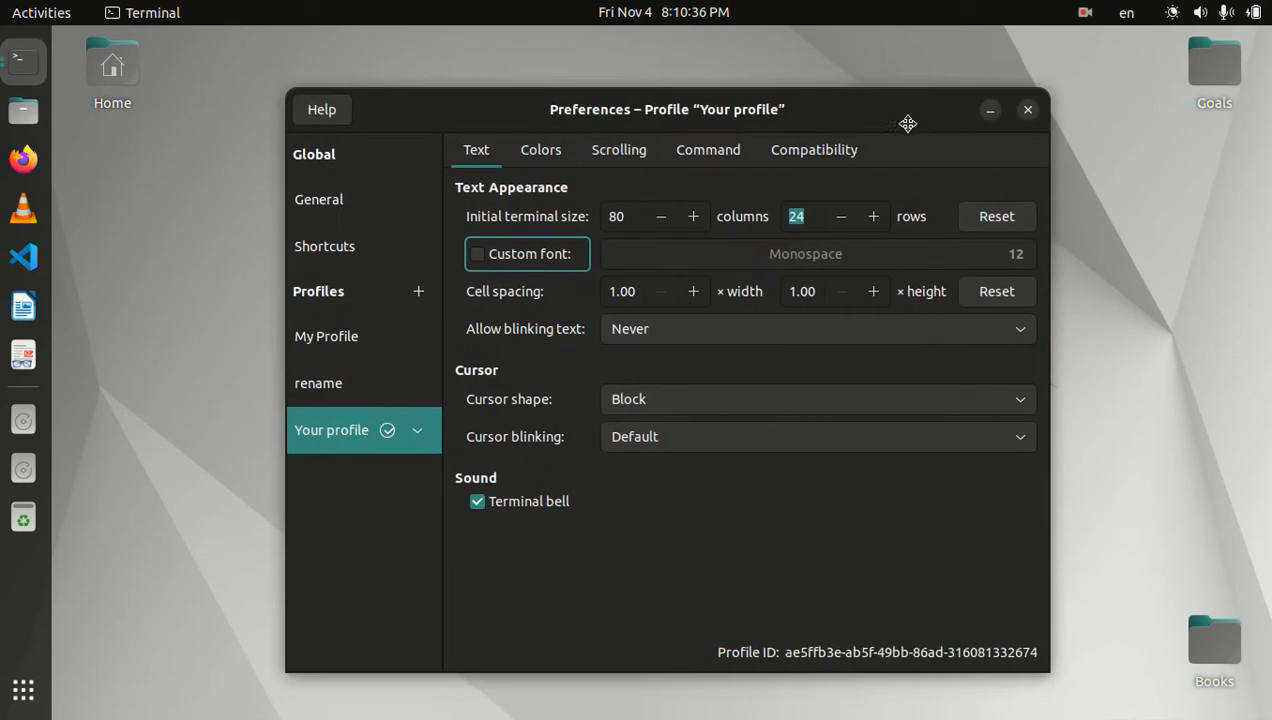
Set the cursor shape to I-Beam, leaving cursor blinking at Default
click(818, 400)
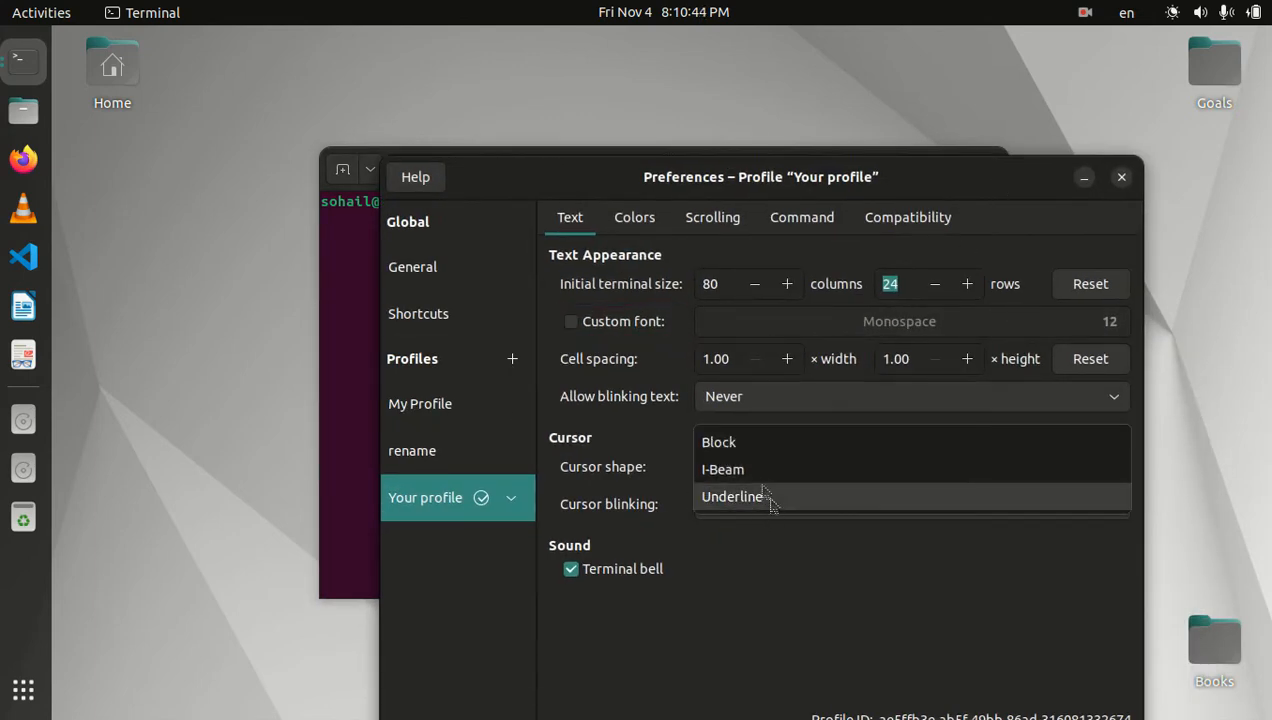
click(724, 468)
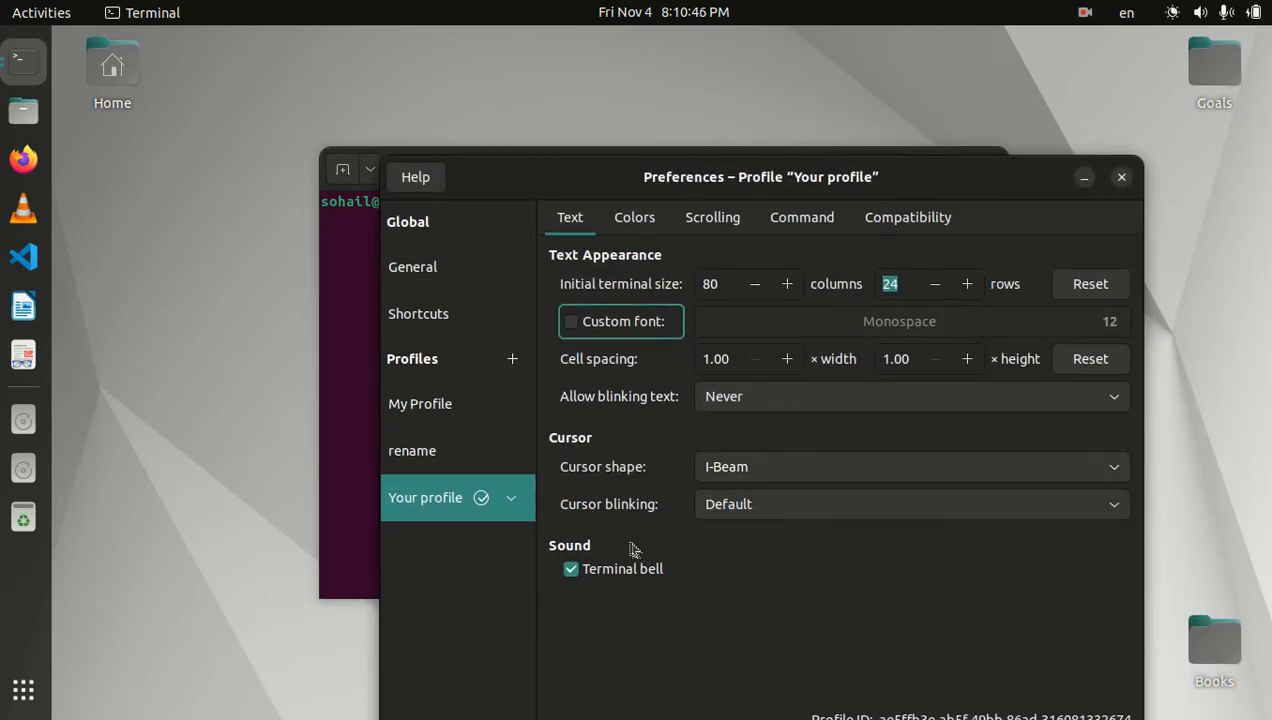
click(912, 504)
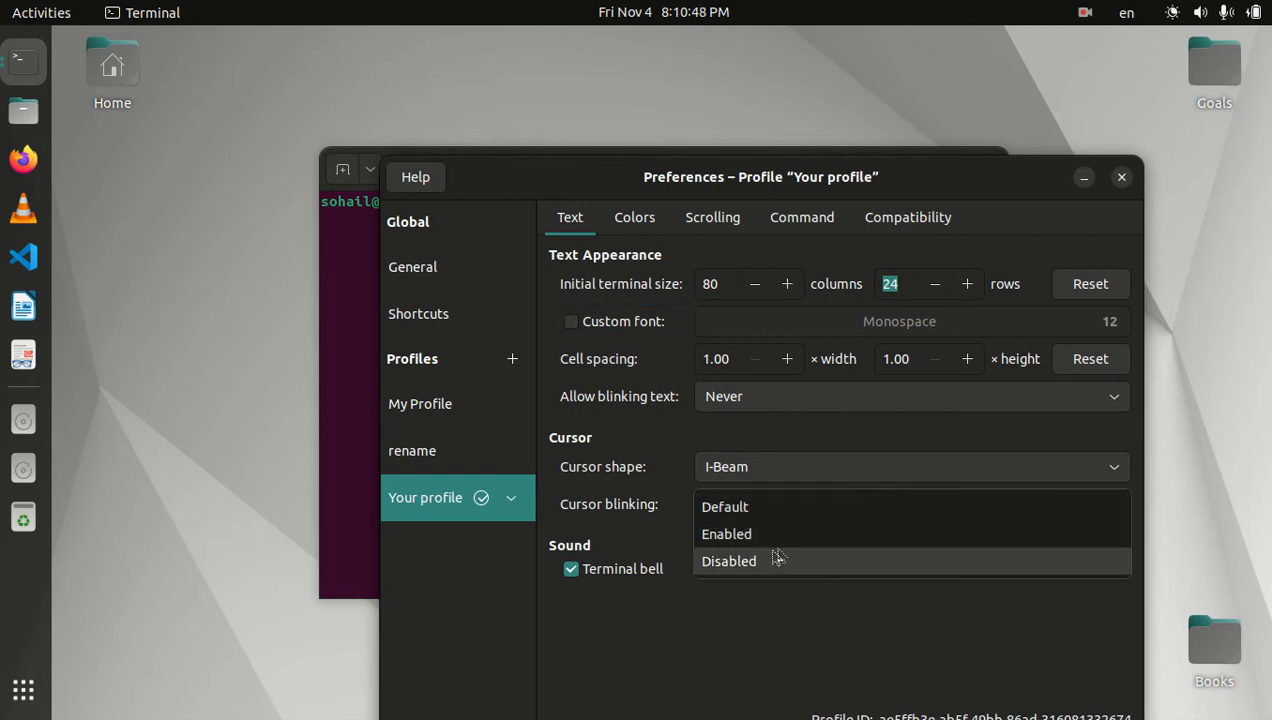
mouse_move(786, 564)
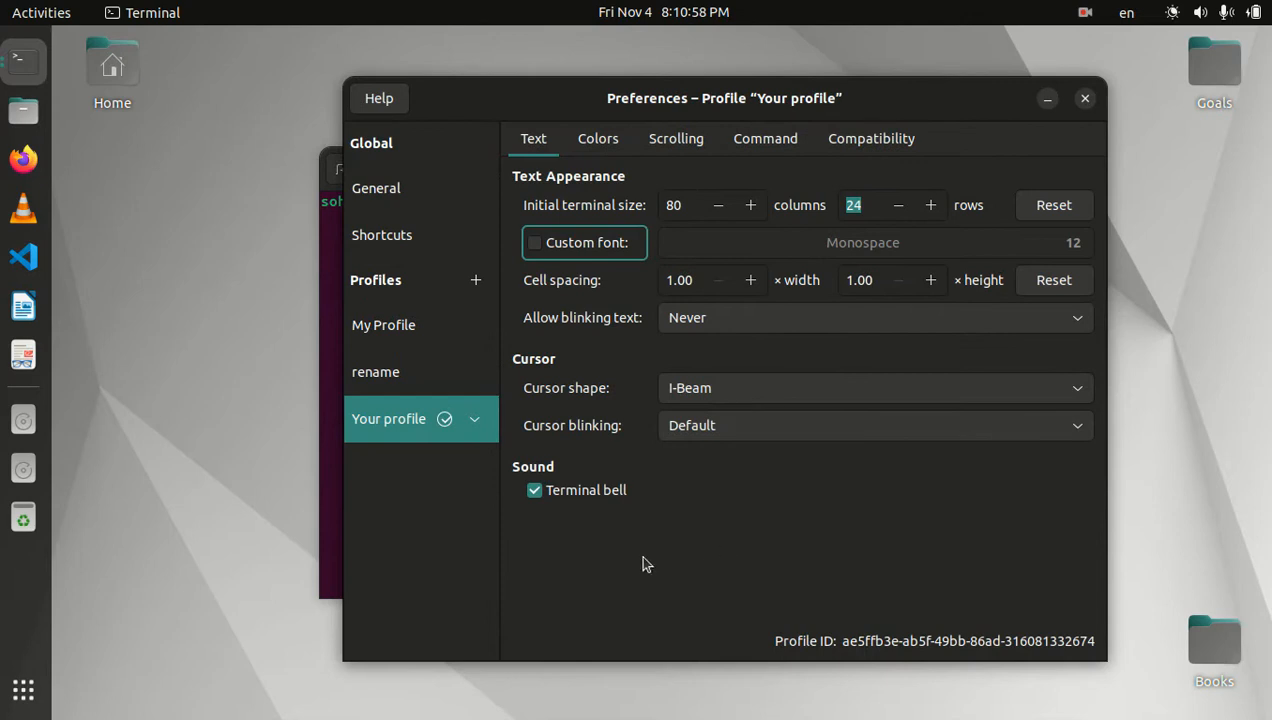
mouse_move(692, 512)
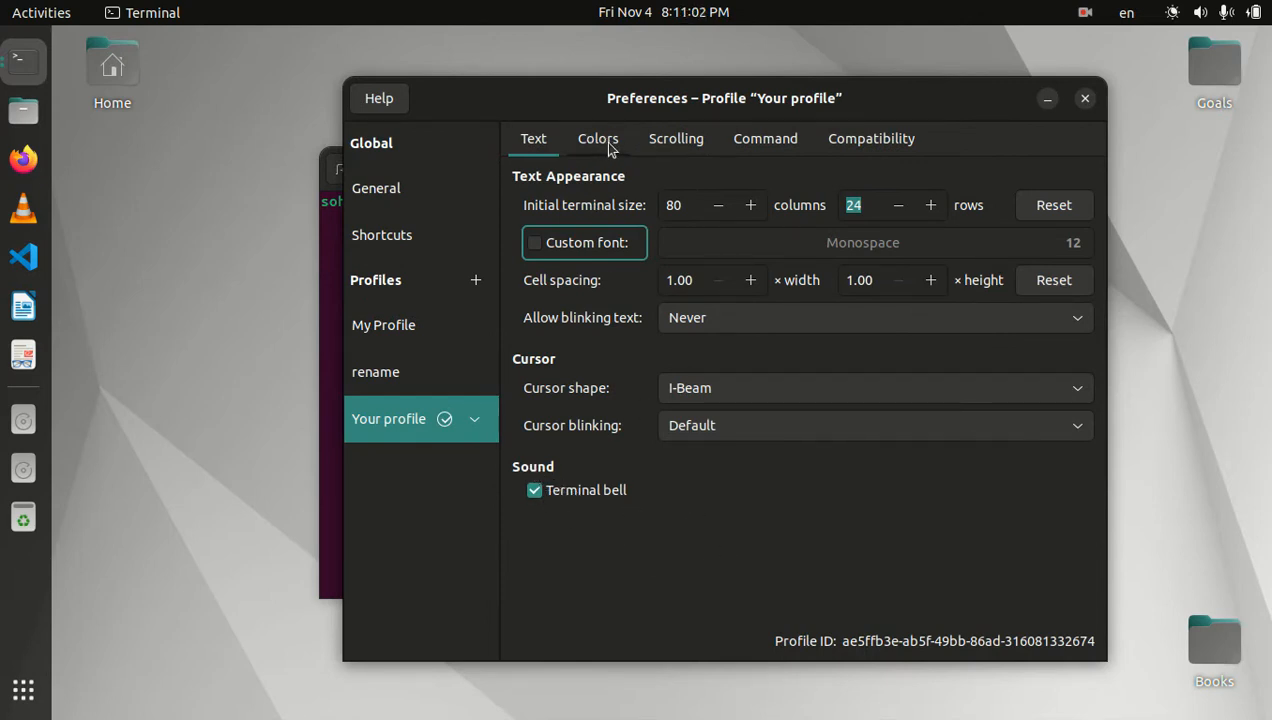
In Colors, stop using system theme colours, choose the Custom scheme and start picking a green text colour
click(598, 138)
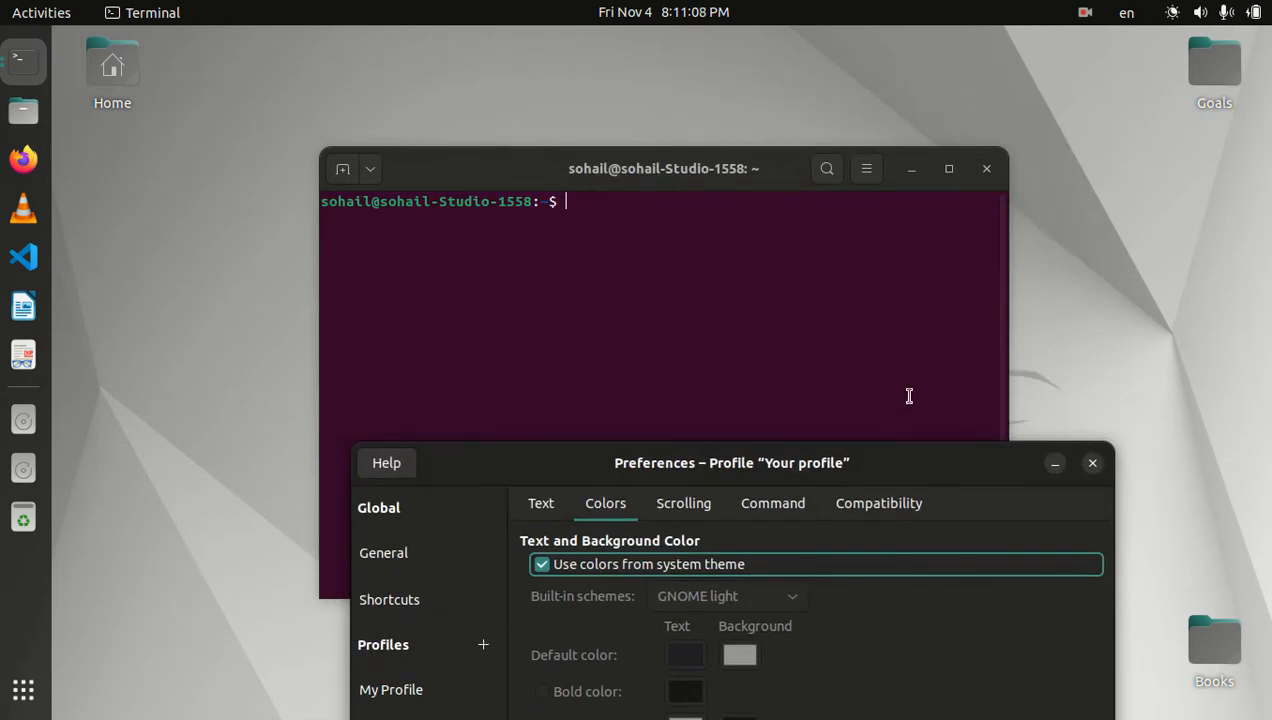
mouse_move(960, 472)
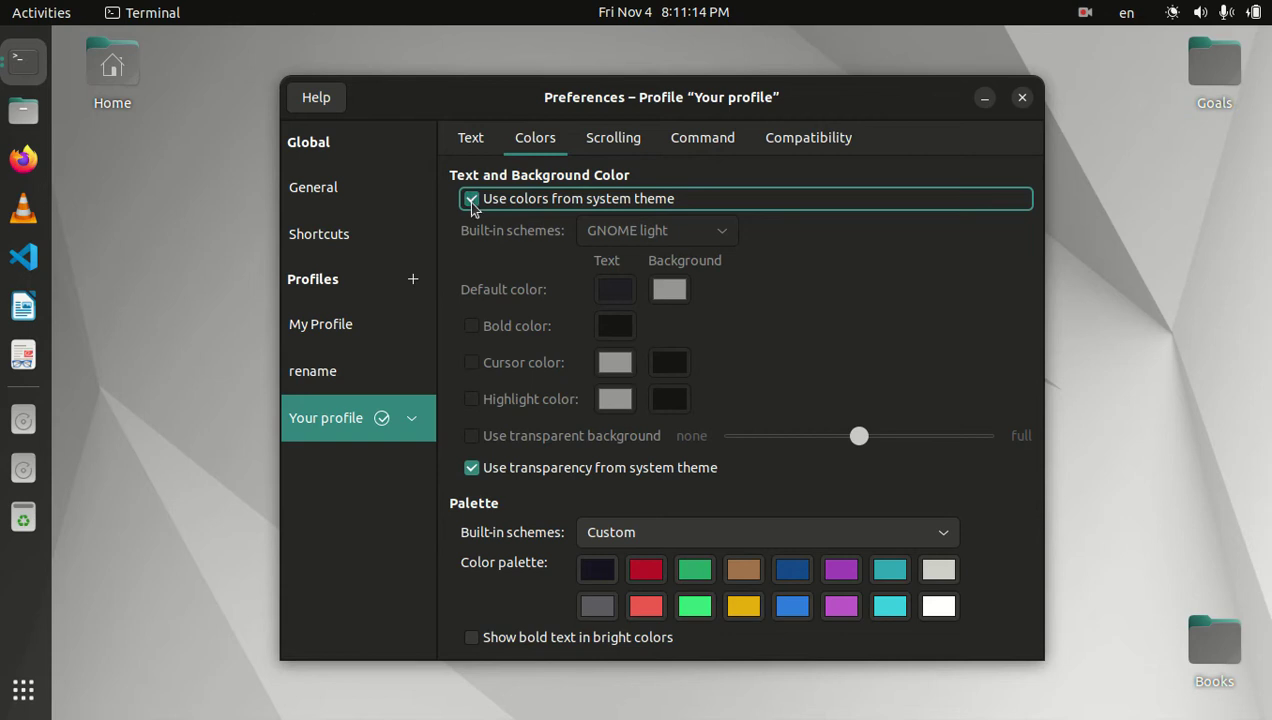
click(472, 198)
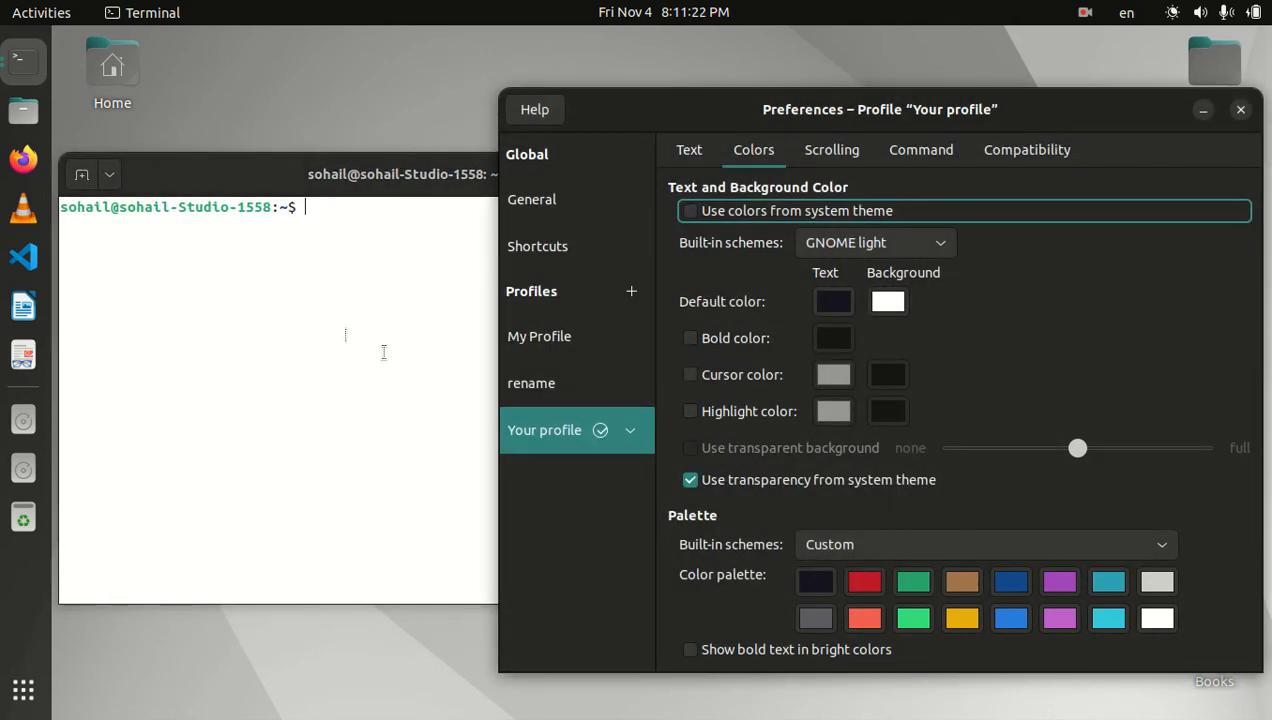
mouse_move(964, 258)
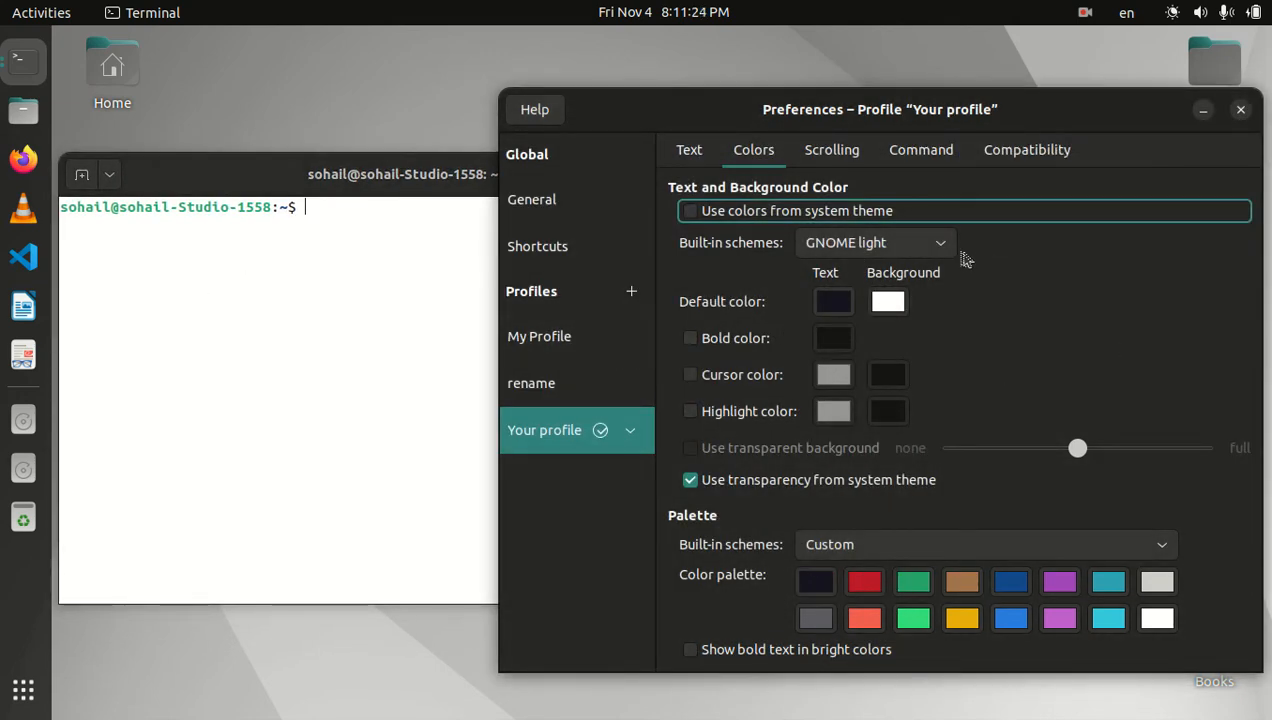
click(872, 242)
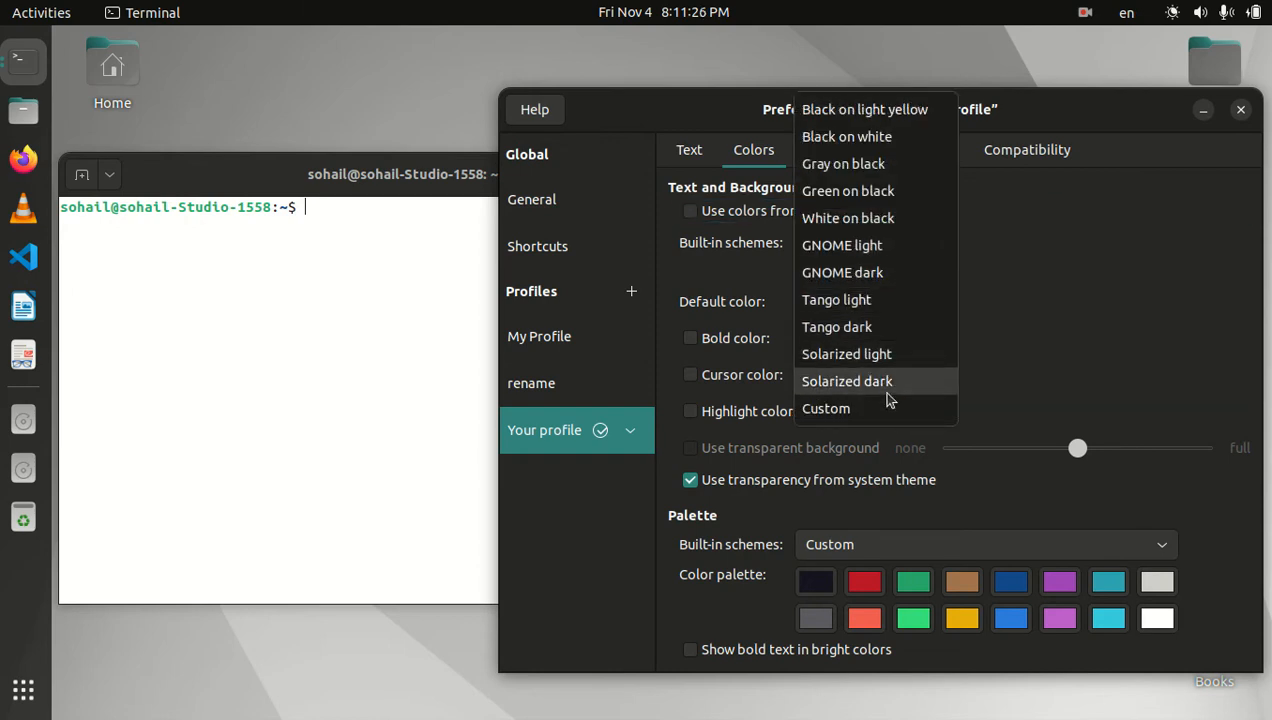
click(826, 408)
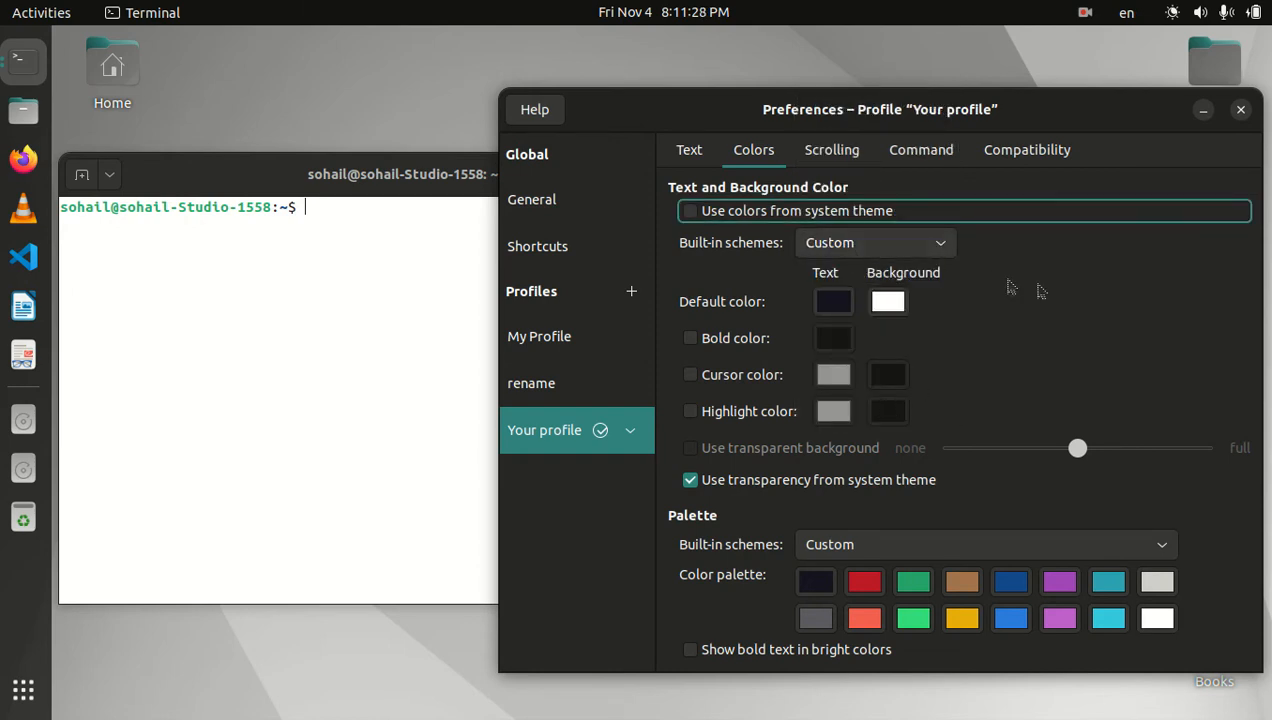
mouse_move(844, 300)
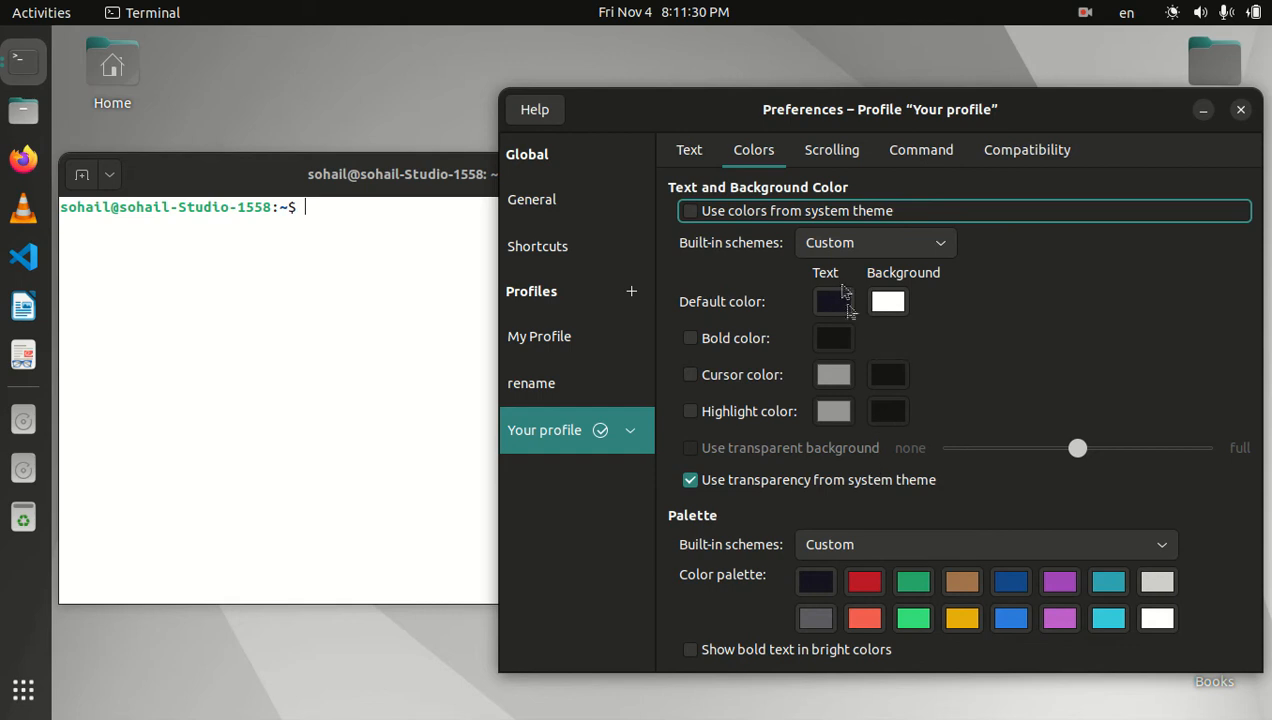
mouse_move(914, 308)
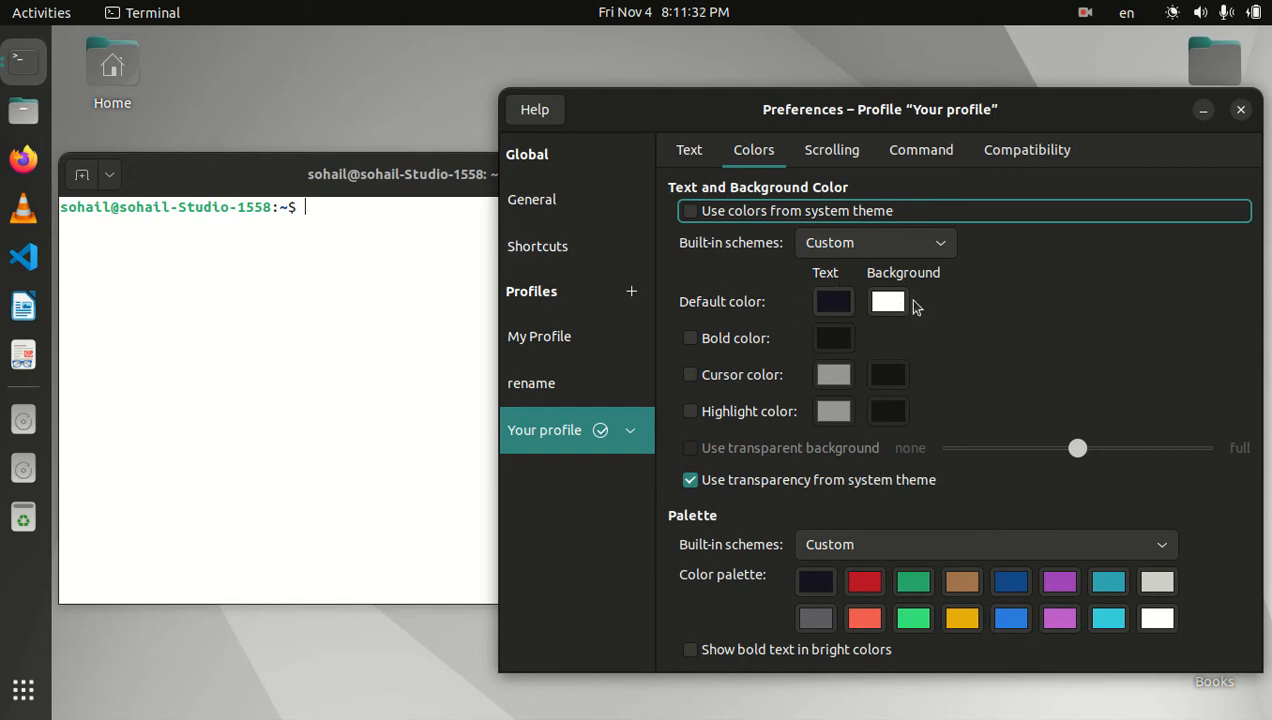
click(888, 300)
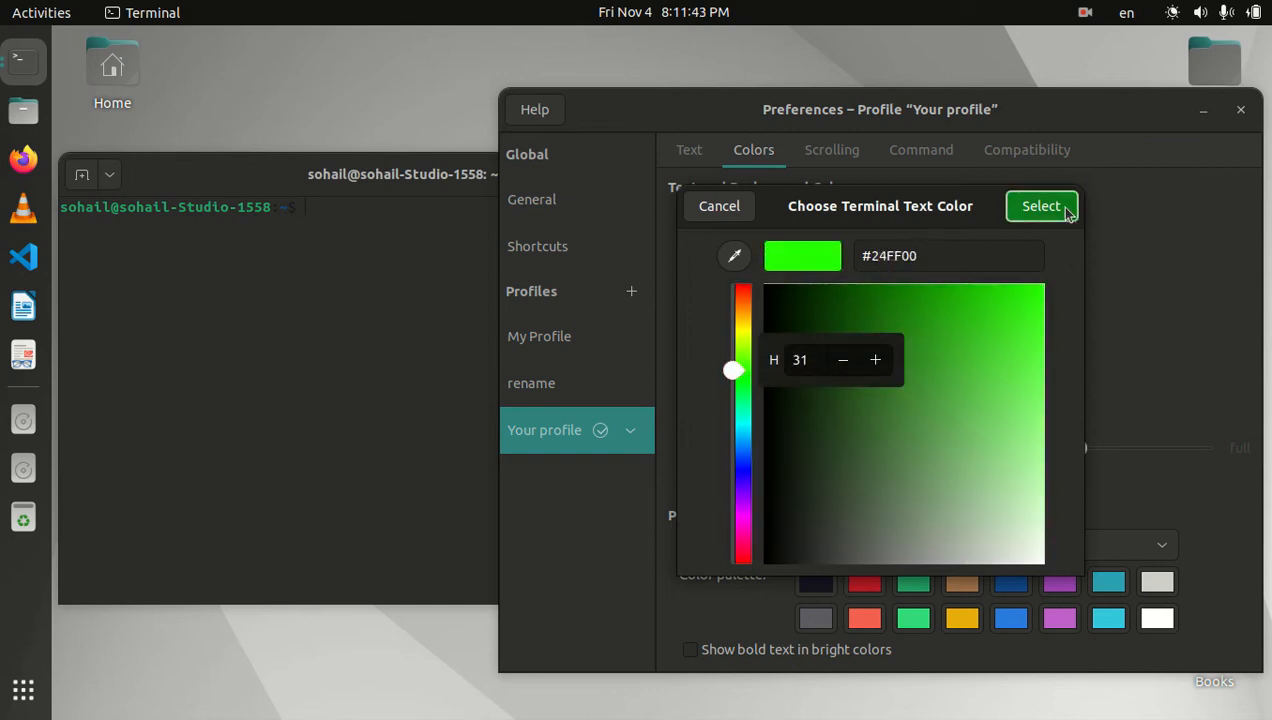
Apply the bright green text colour, leave bold colour off and enable a custom cursor colour
click(1040, 204)
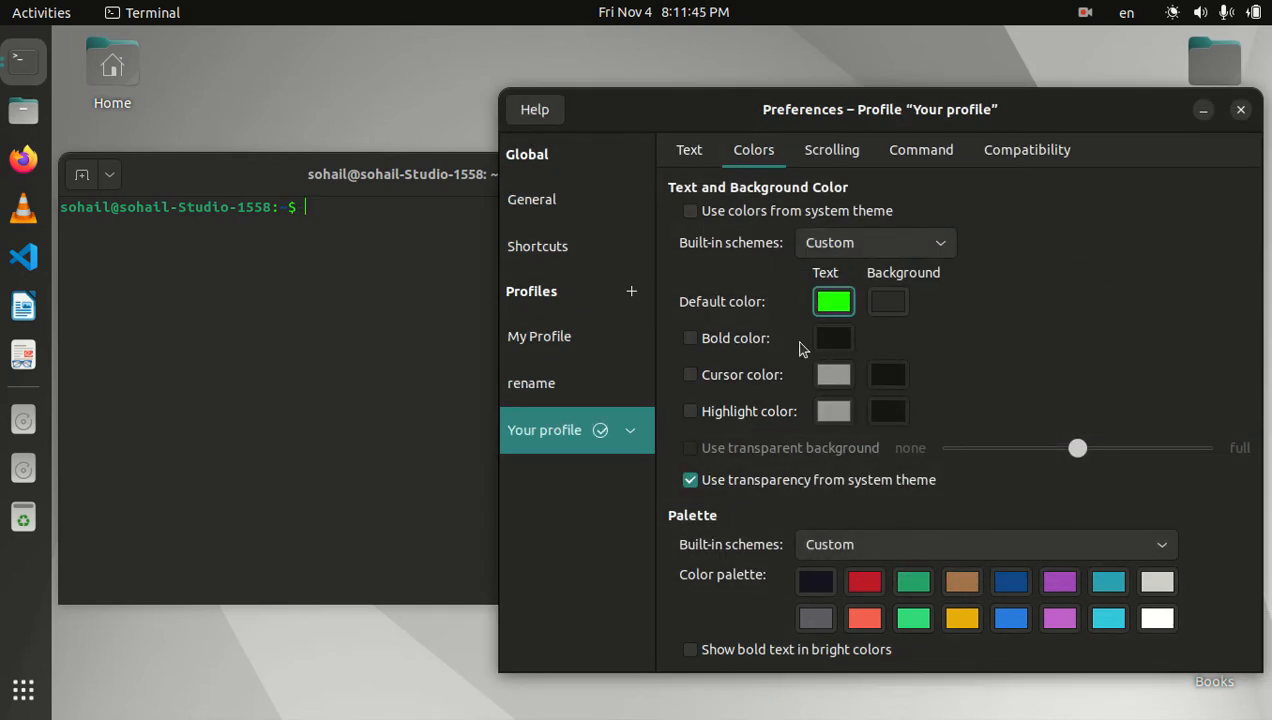
click(690, 338)
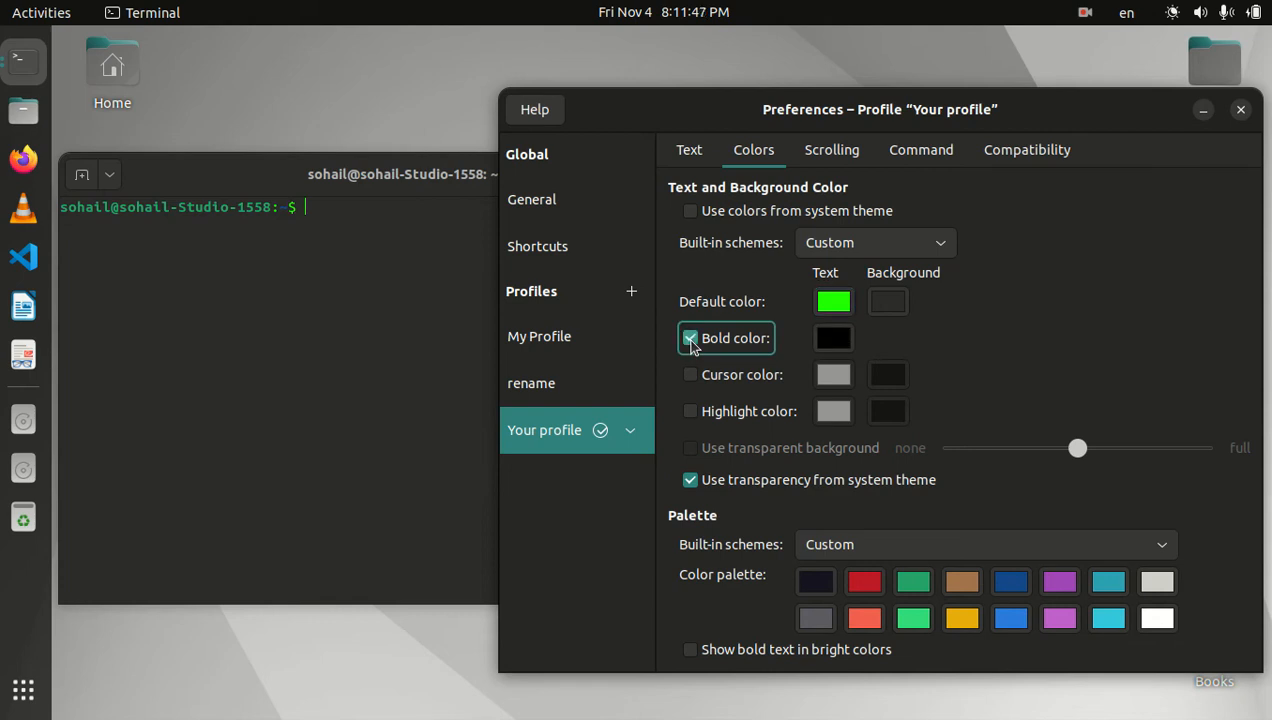
click(692, 338)
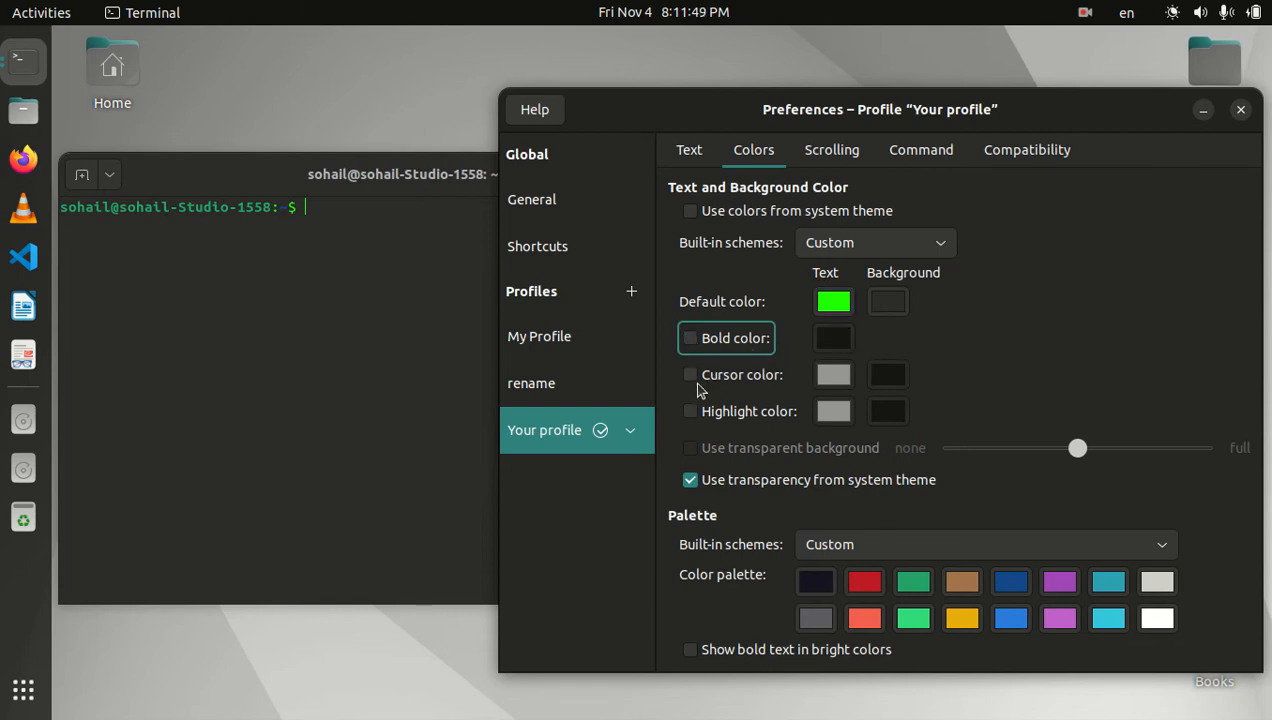
click(690, 374)
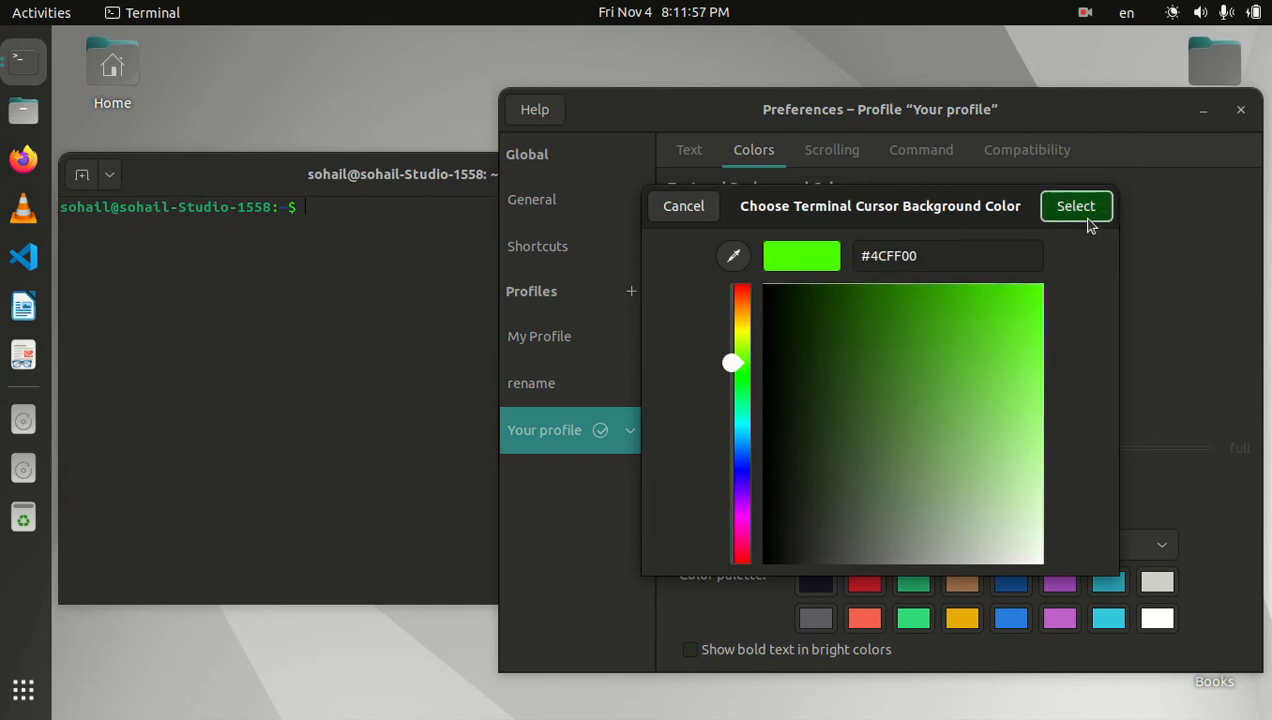
Confirm bright green #4CFF00 for the cursor background and turn on custom highlight colours
click(1076, 204)
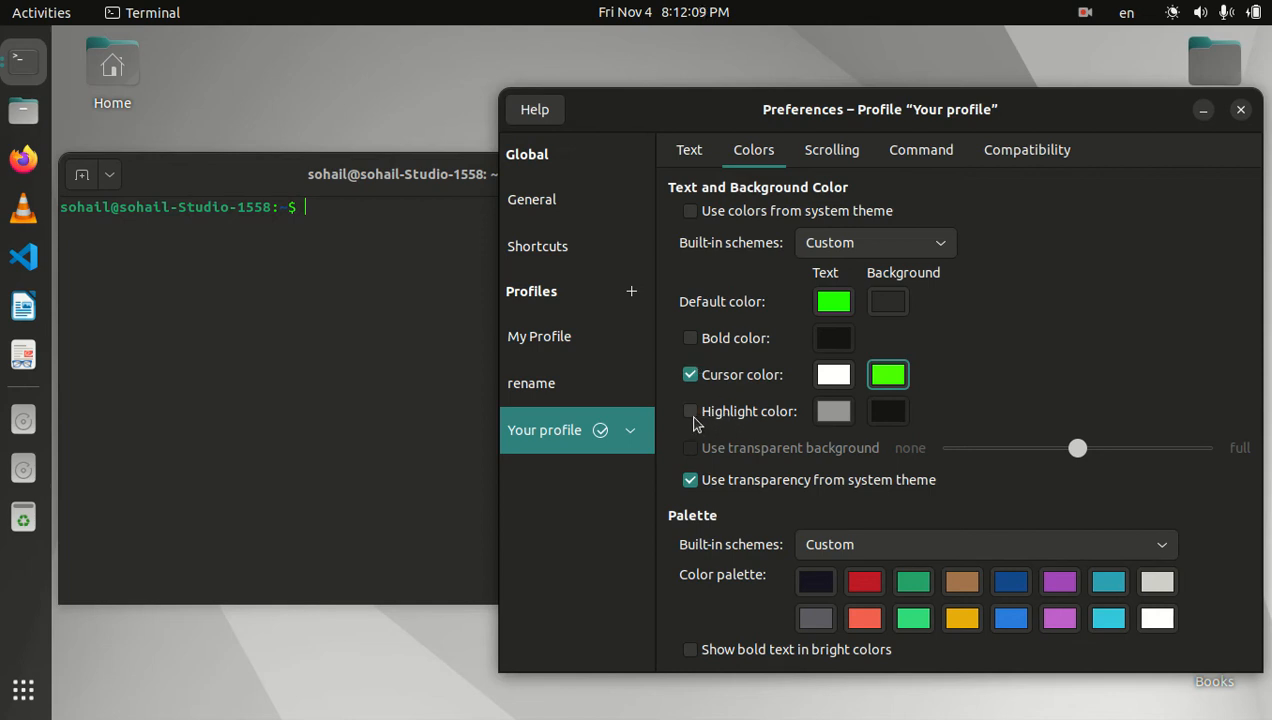
click(690, 412)
text(sudo apt)
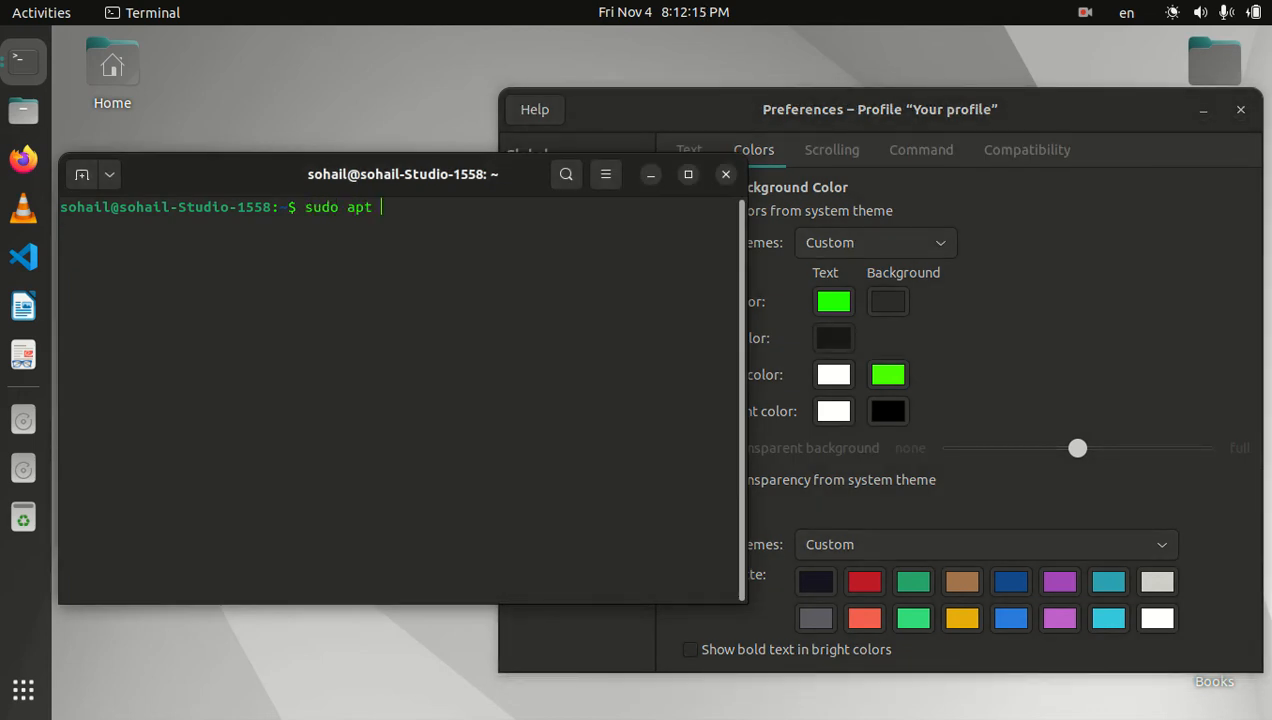
Finish typing 'update' so the prompt reads 'sudo apt update'
text(upd)
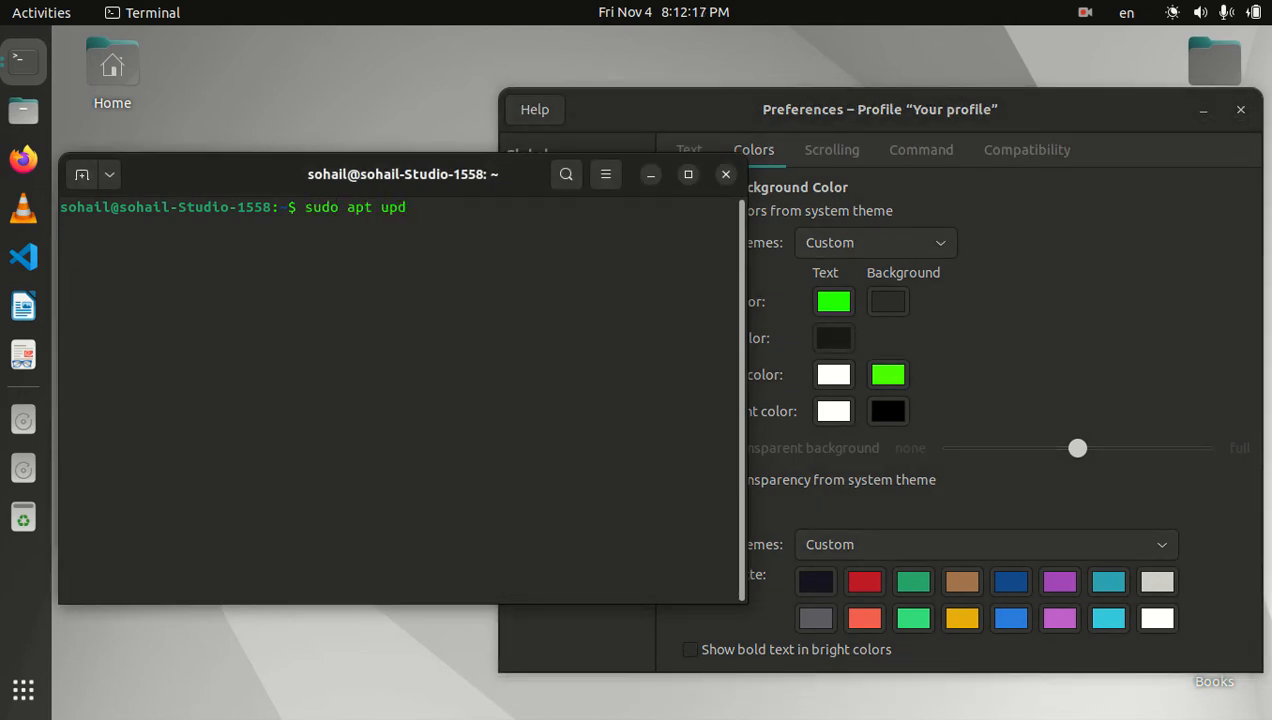
text(ate)
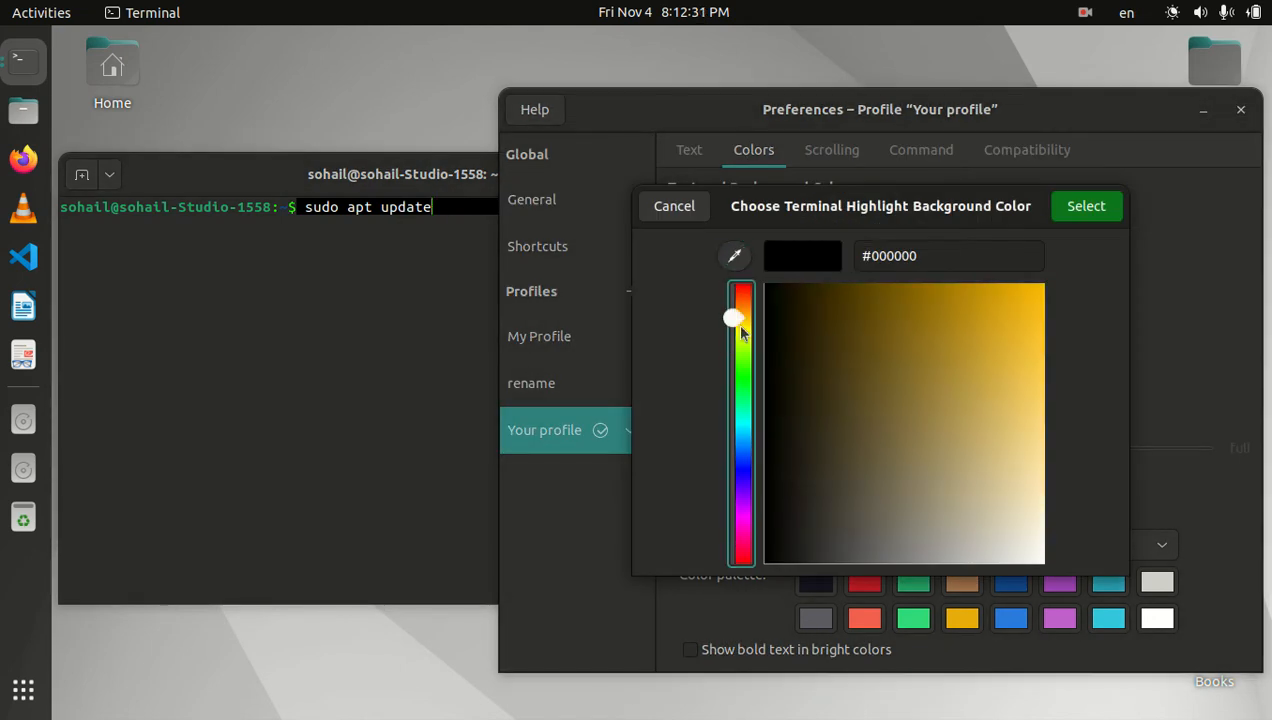
Set the highlight background to bright green and the highlight text colour to blue
drag(738, 318, 732, 364)
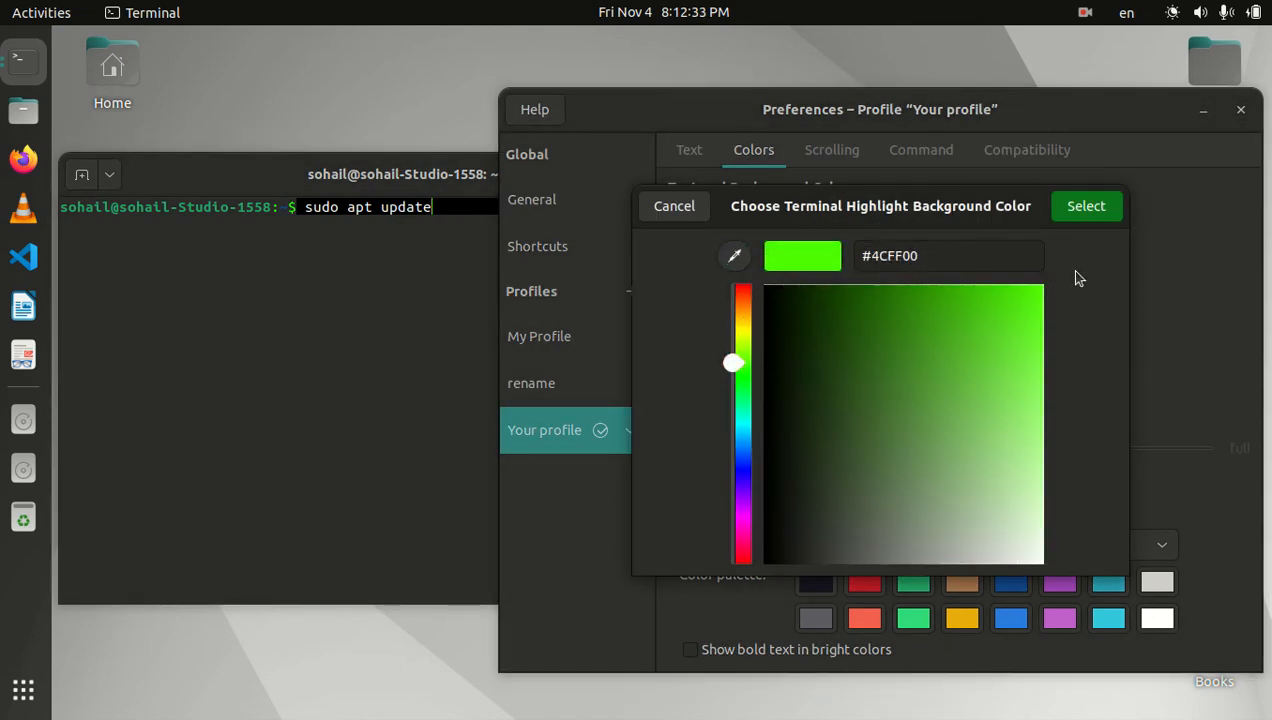
click(1086, 204)
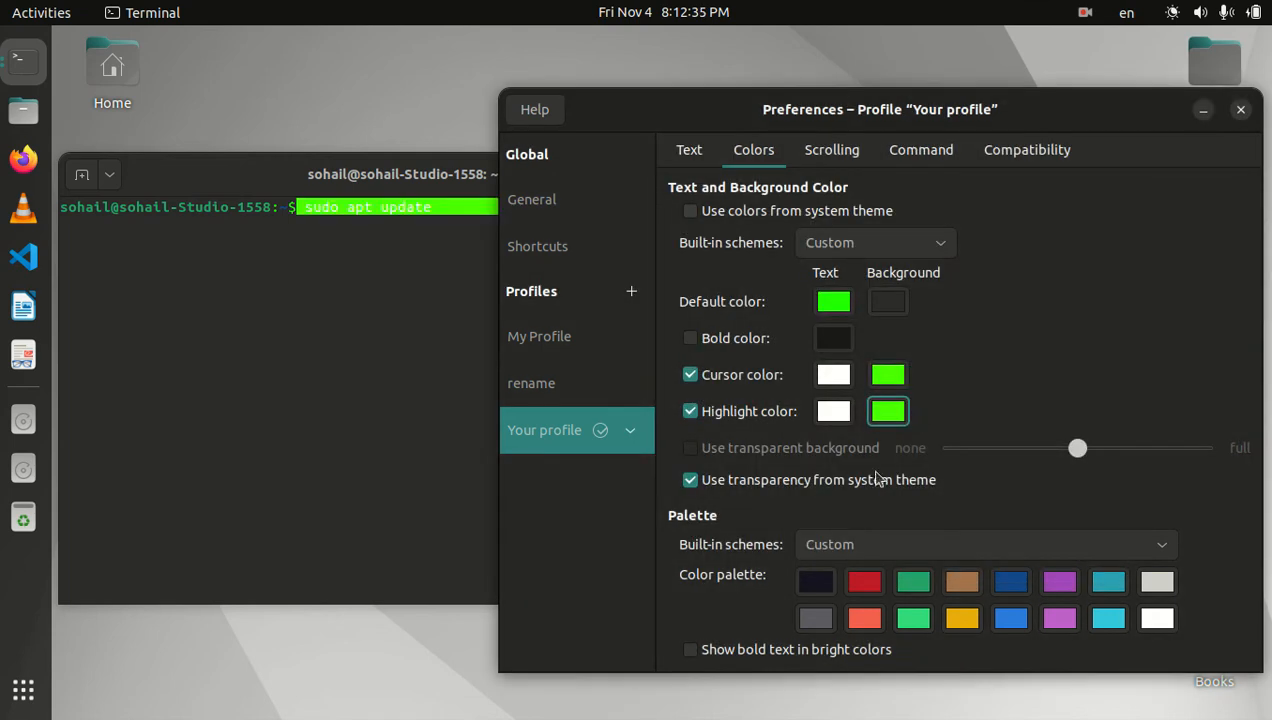
click(834, 412)
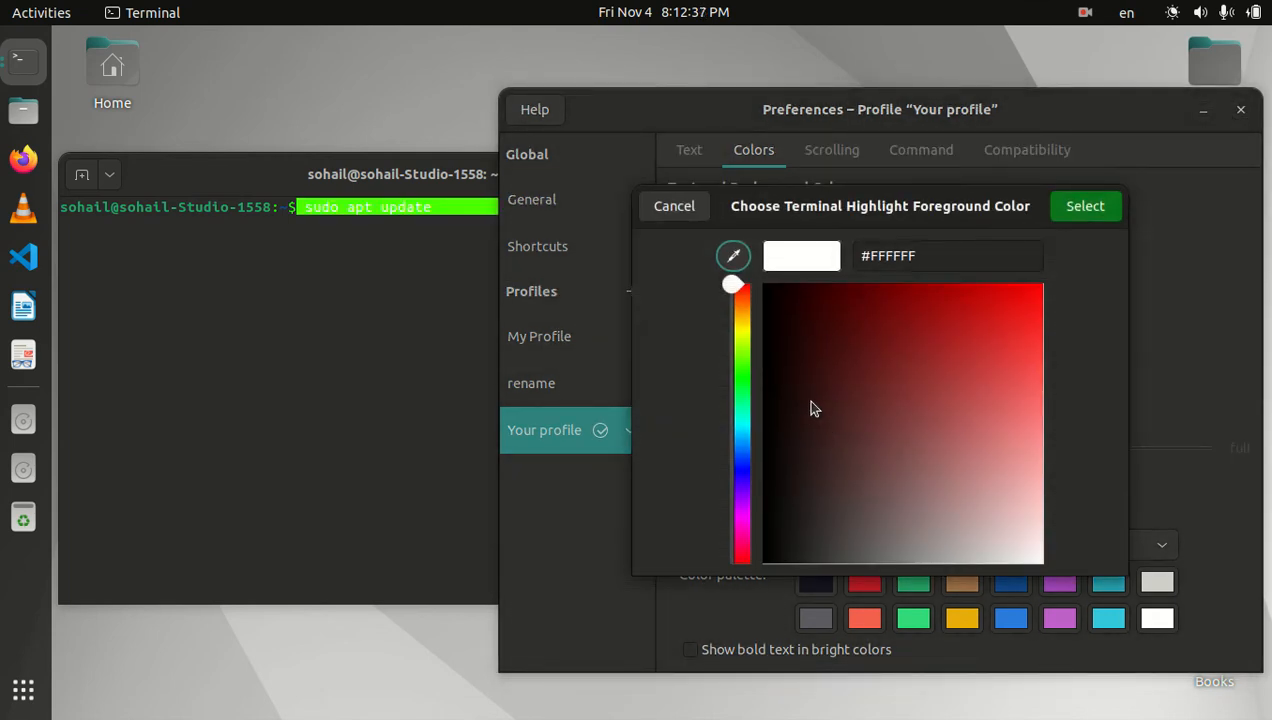
drag(732, 284, 732, 468)
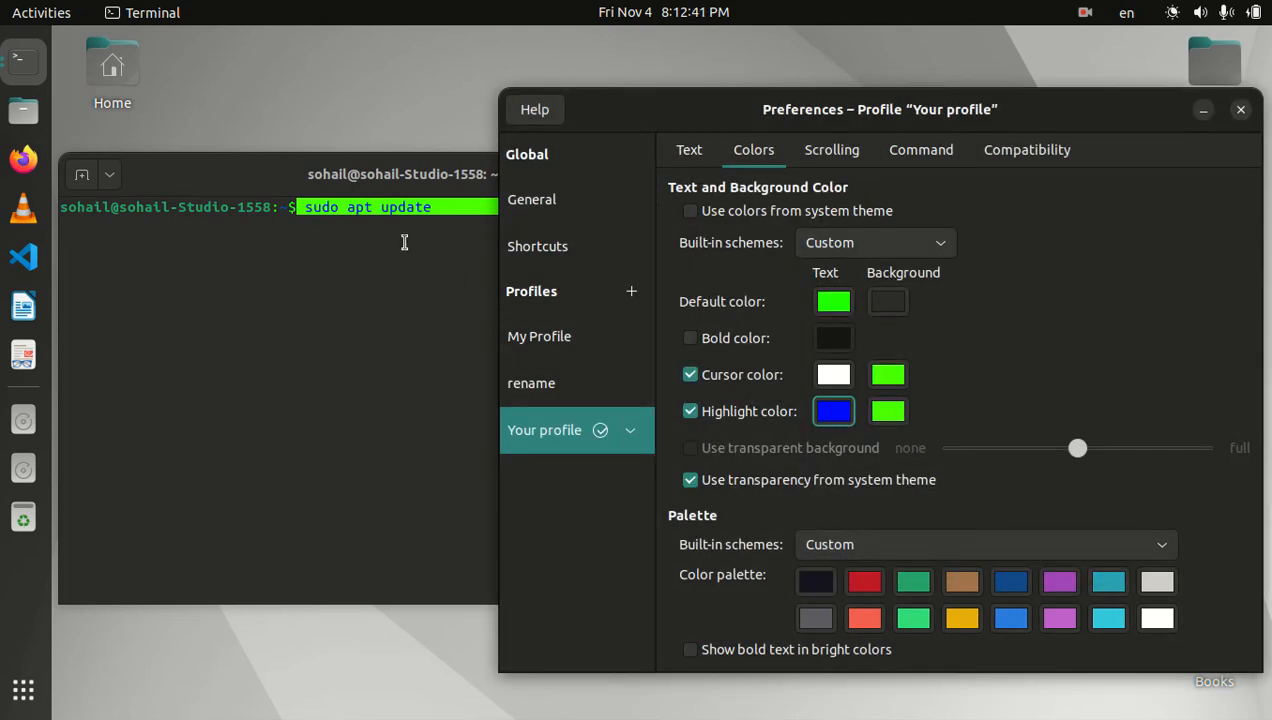
mouse_move(664, 276)
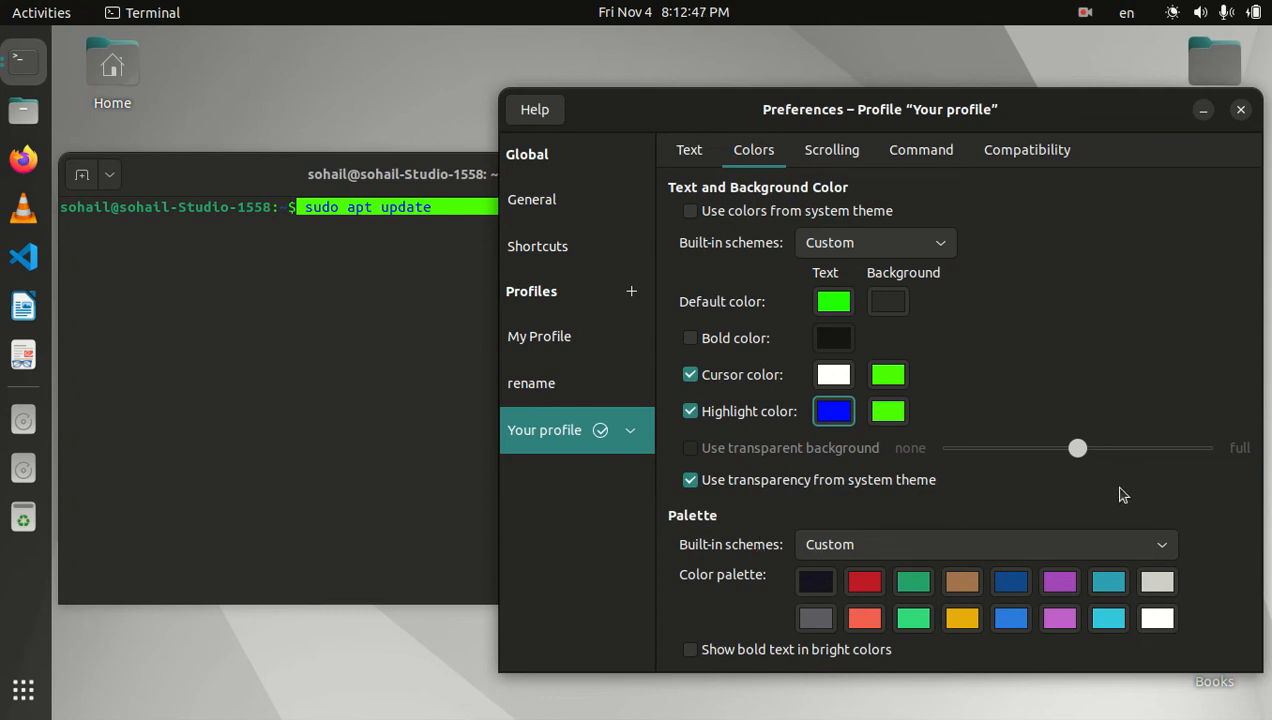
mouse_move(788, 528)
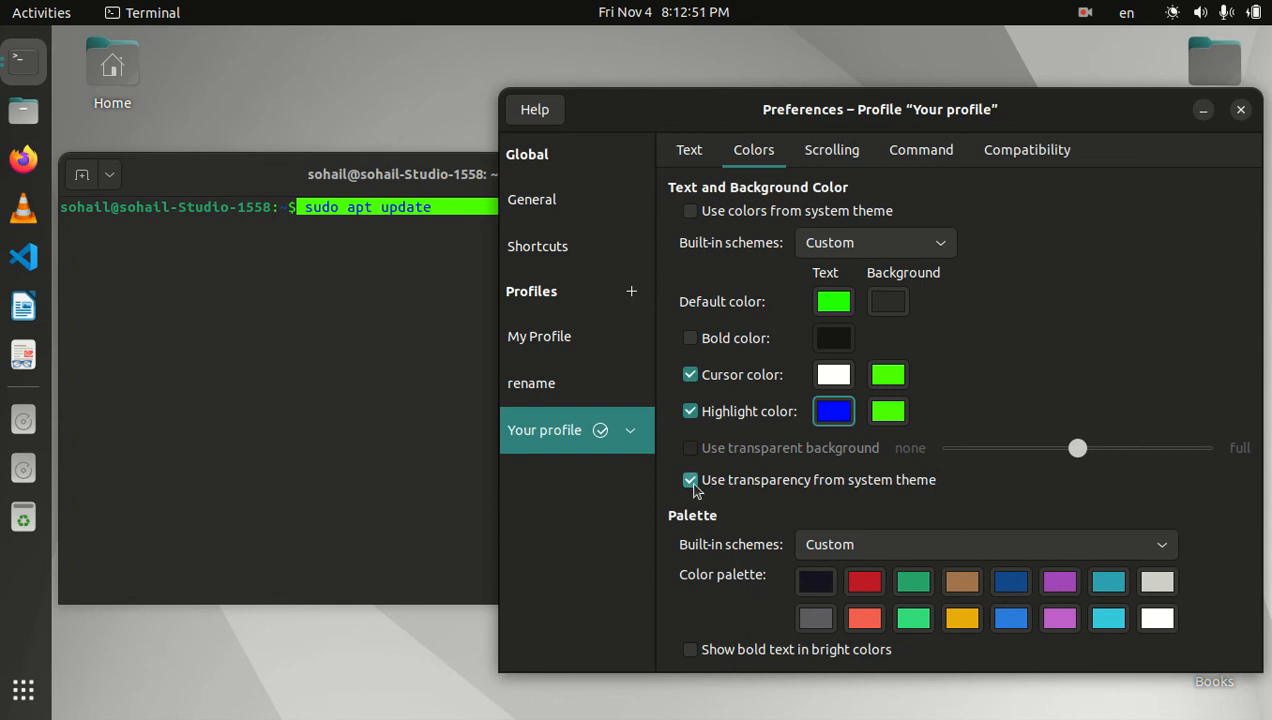
Disable system-theme transparency, enable a transparent background and settle the slider at a moderate level
click(690, 480)
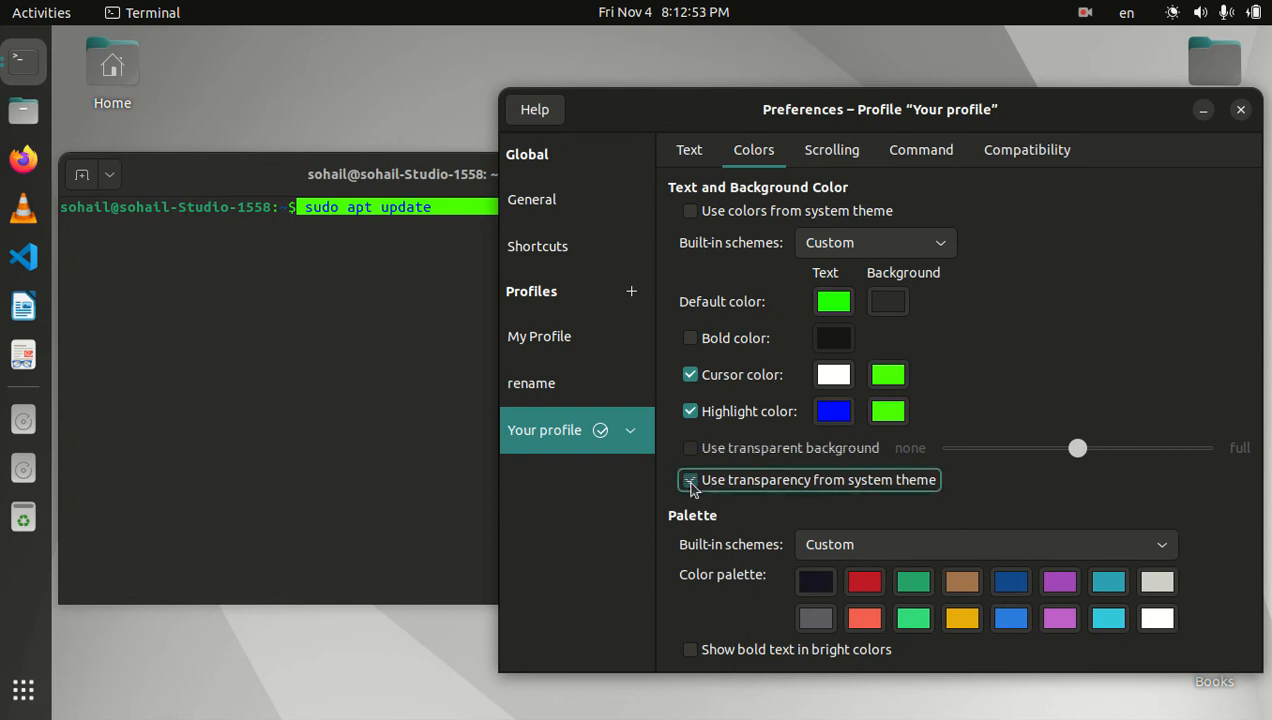
click(692, 480)
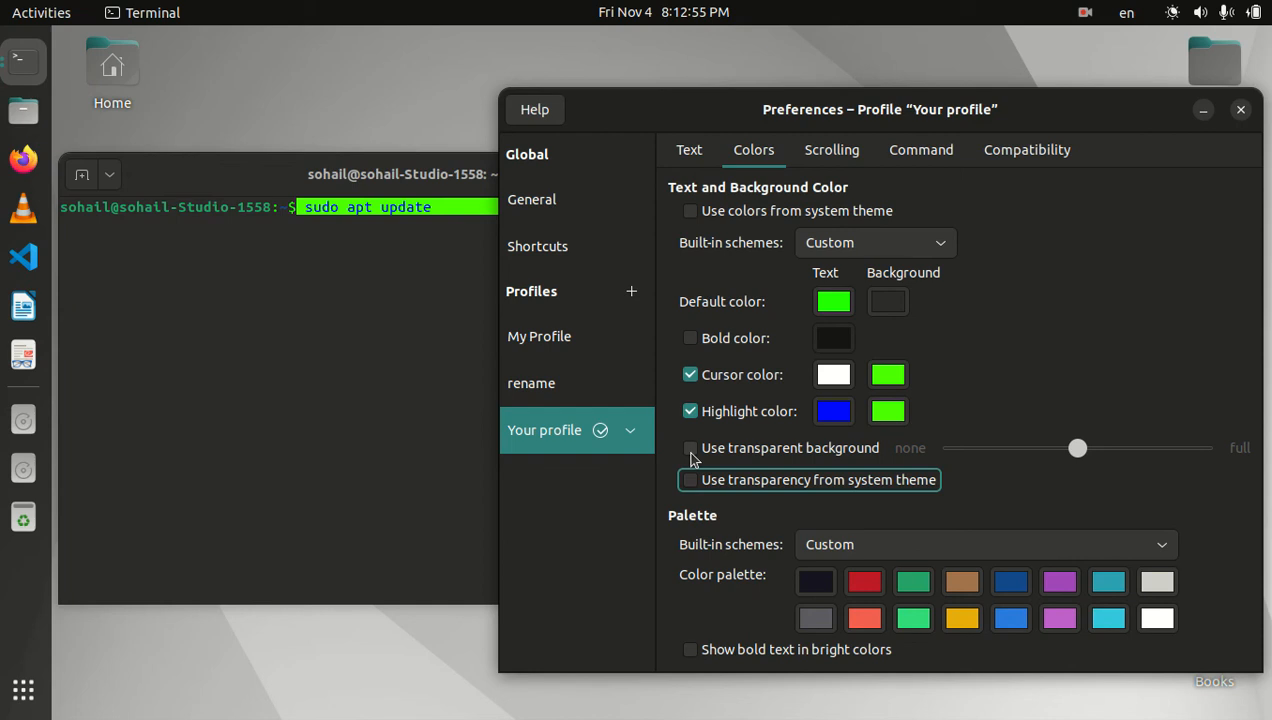
click(690, 448)
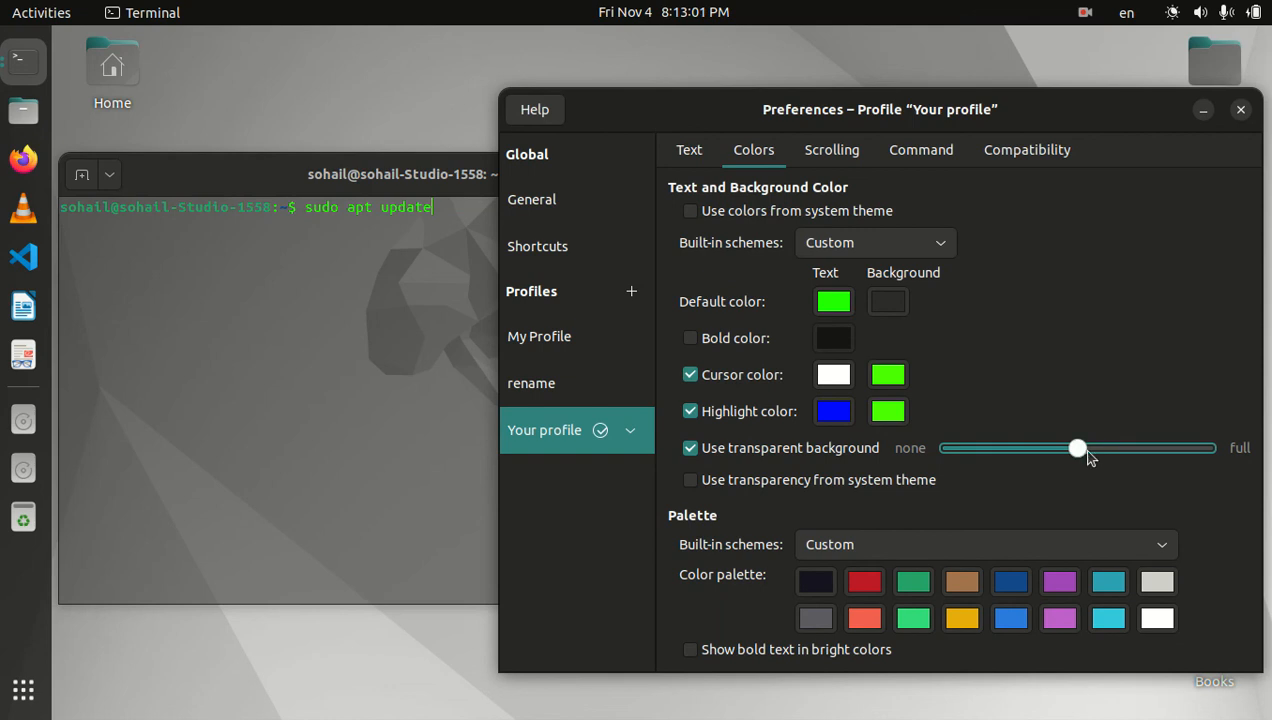
drag(1076, 448, 1198, 448)
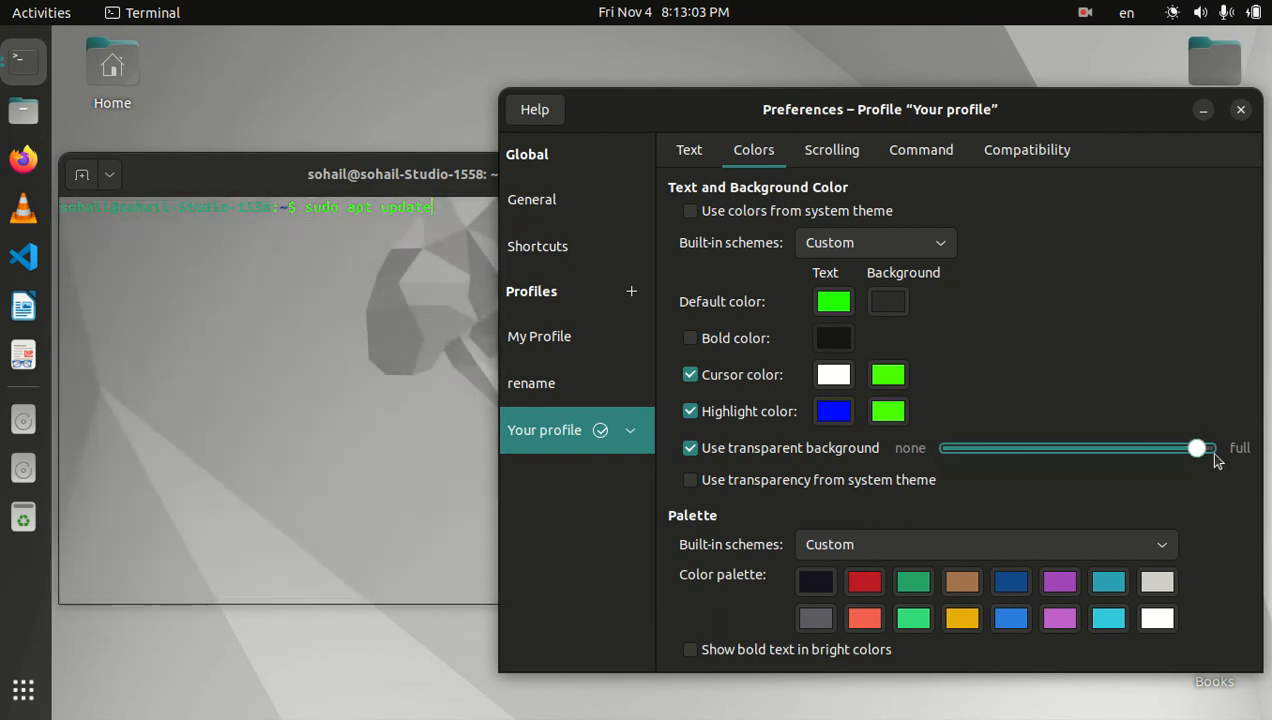
drag(1196, 448, 990, 448)
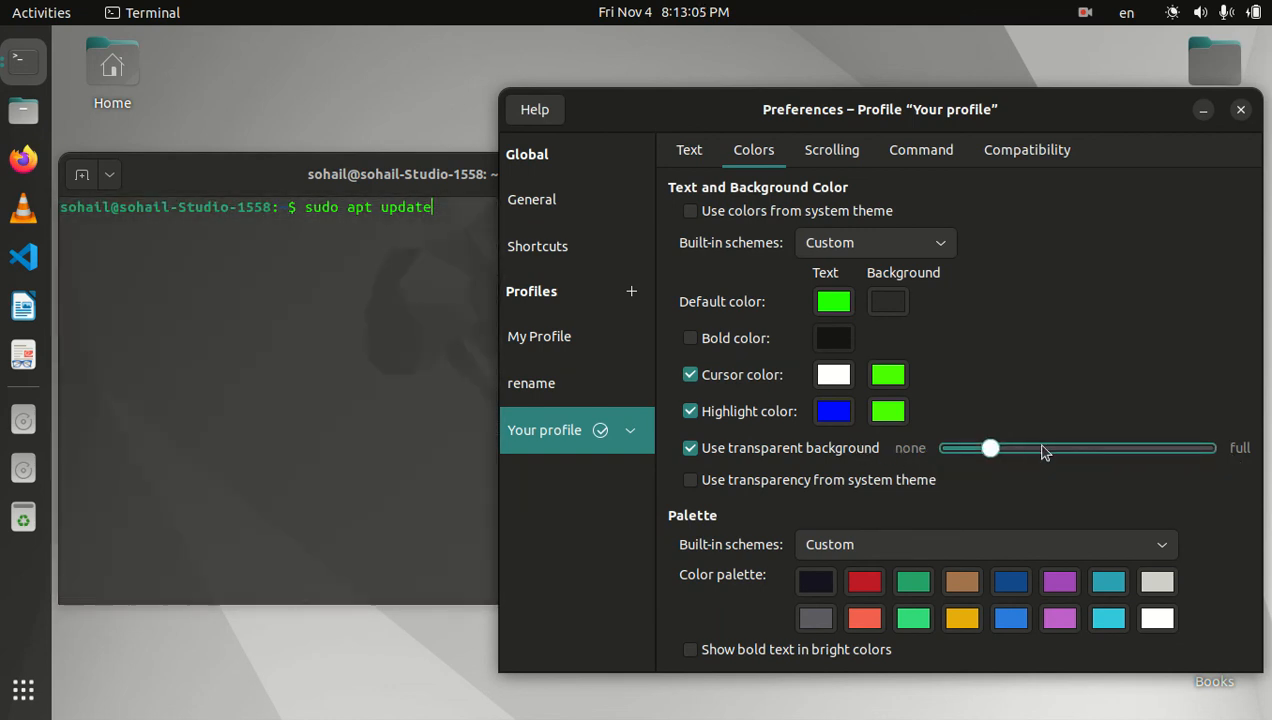
drag(992, 448, 1212, 448)
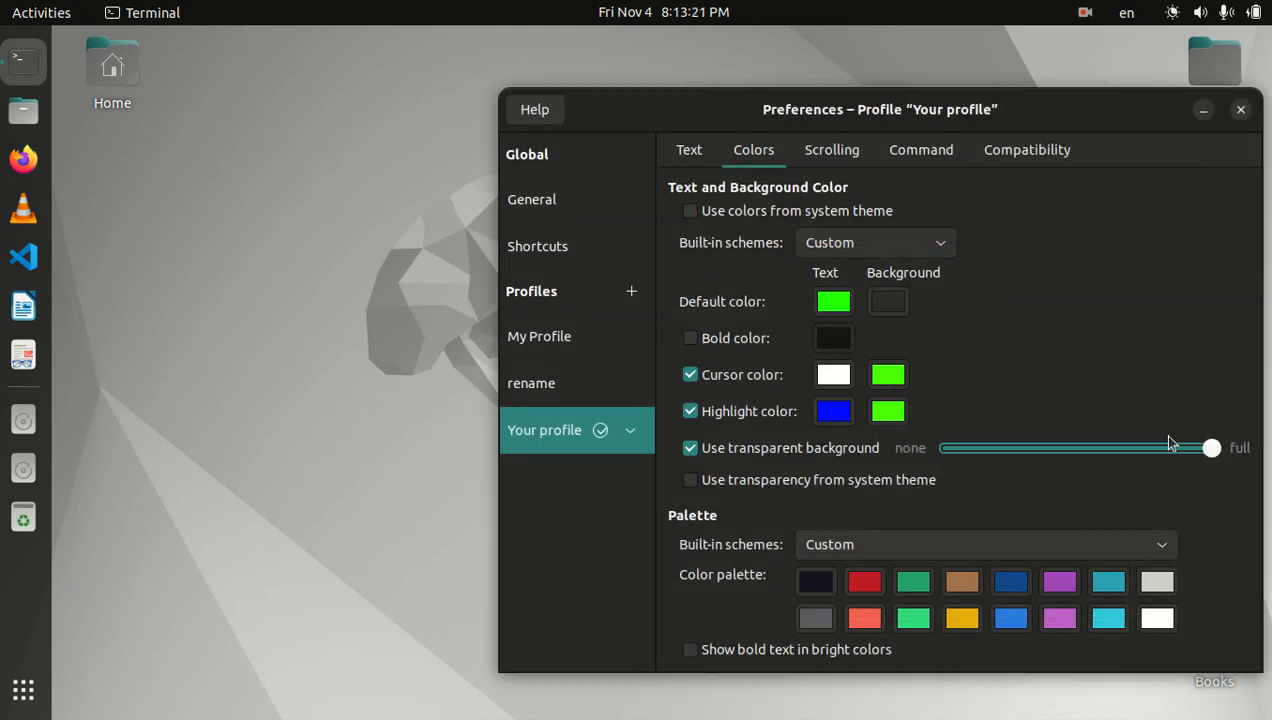
drag(1212, 448, 1020, 448)
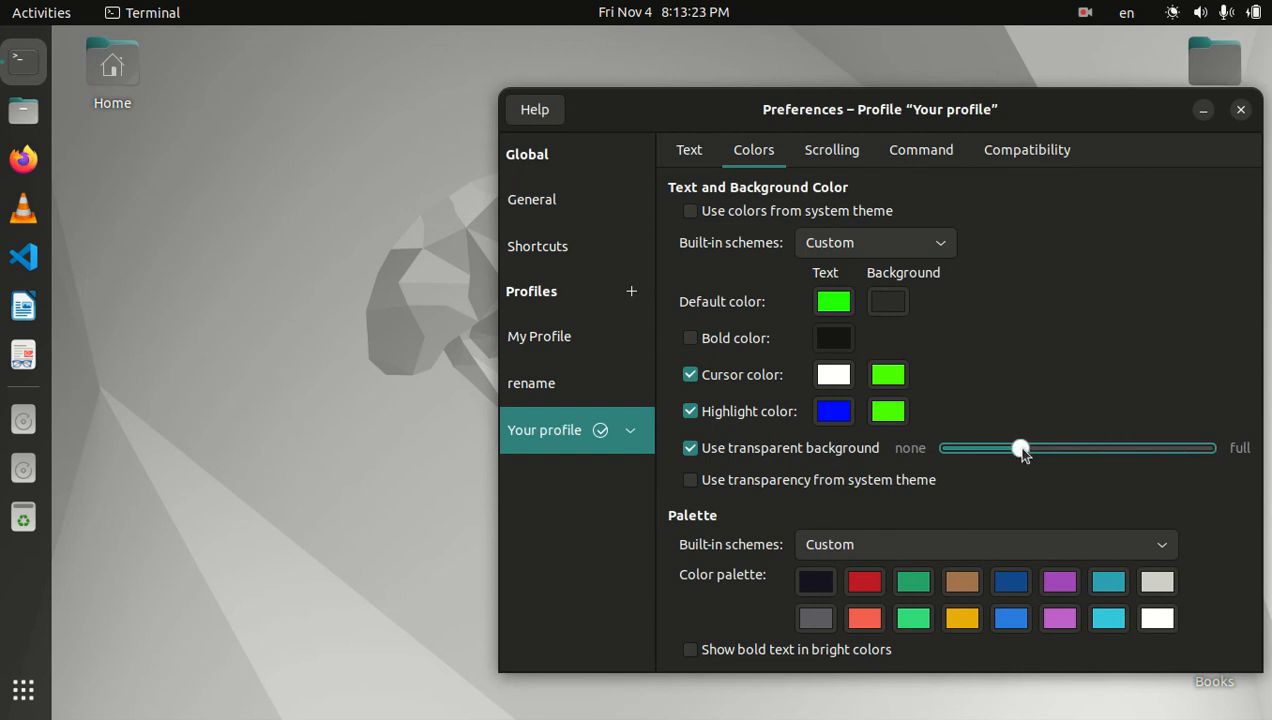
right_click(24, 62)
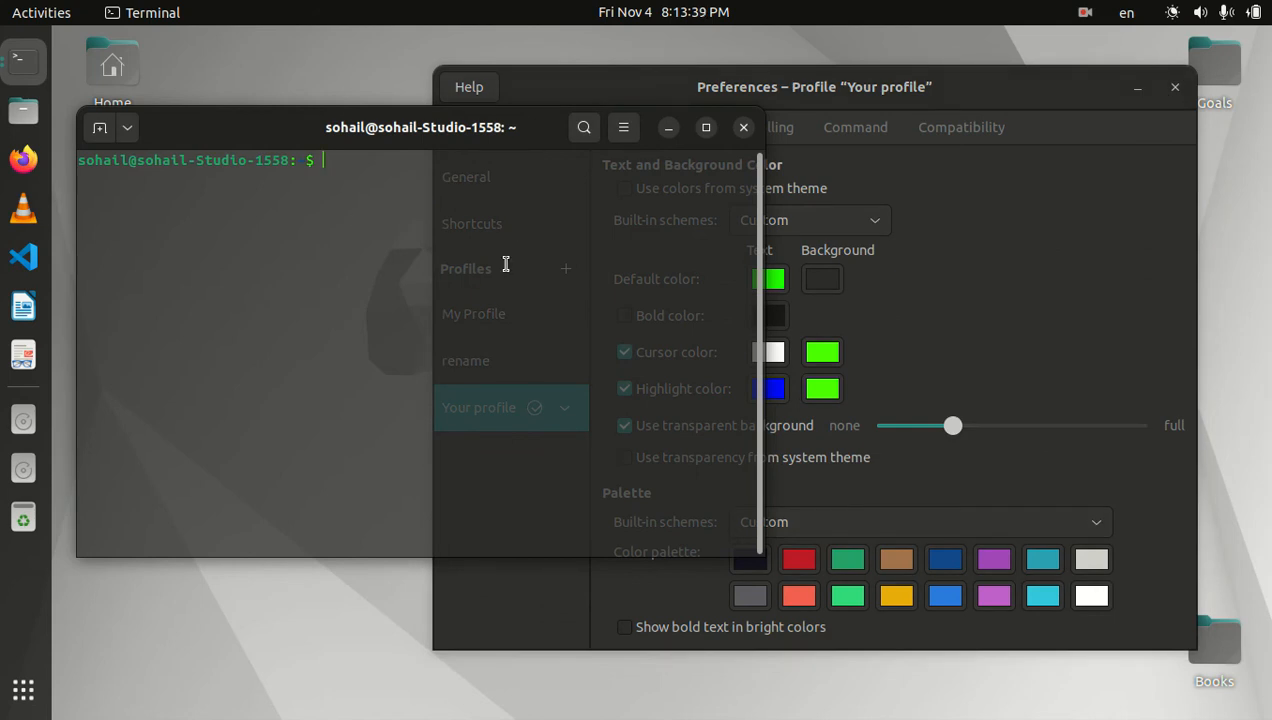
mouse_move(472, 252)
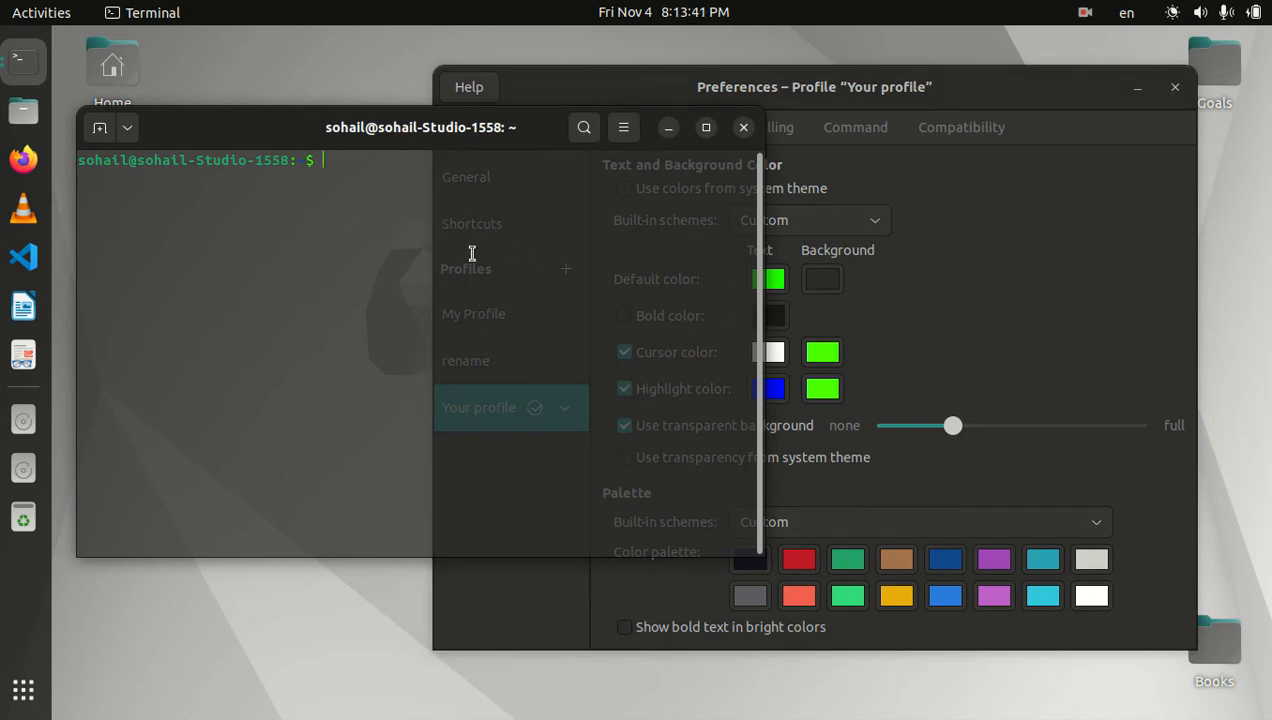